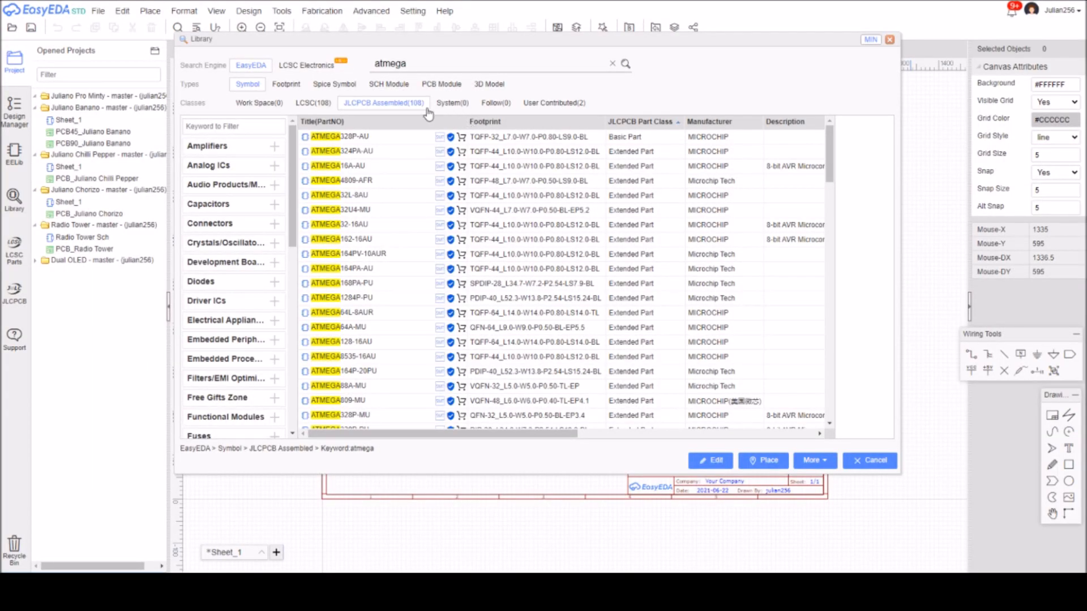
{"action": "mouse_move", "coordinate": [14, 202]}
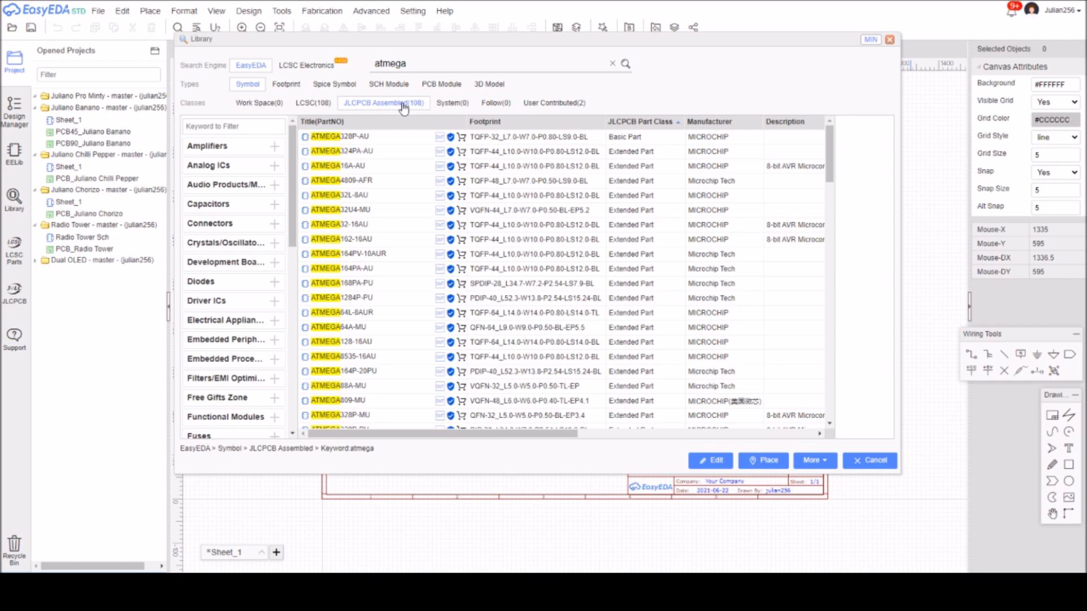
{"action": "mouse_move", "coordinate": [386, 146]}
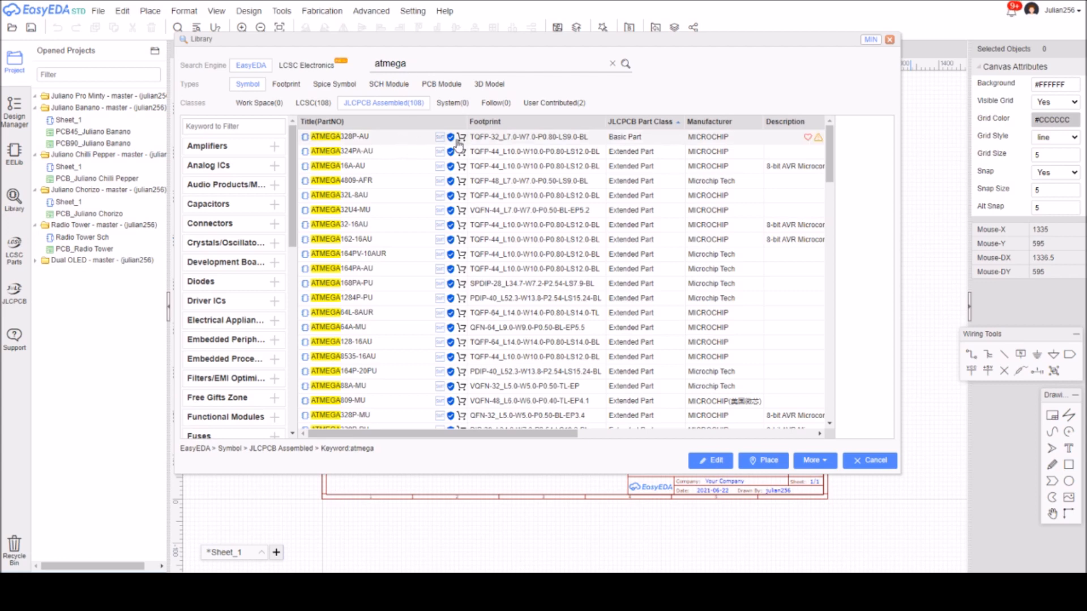
{"action": "mouse_move", "coordinate": [492, 147]}
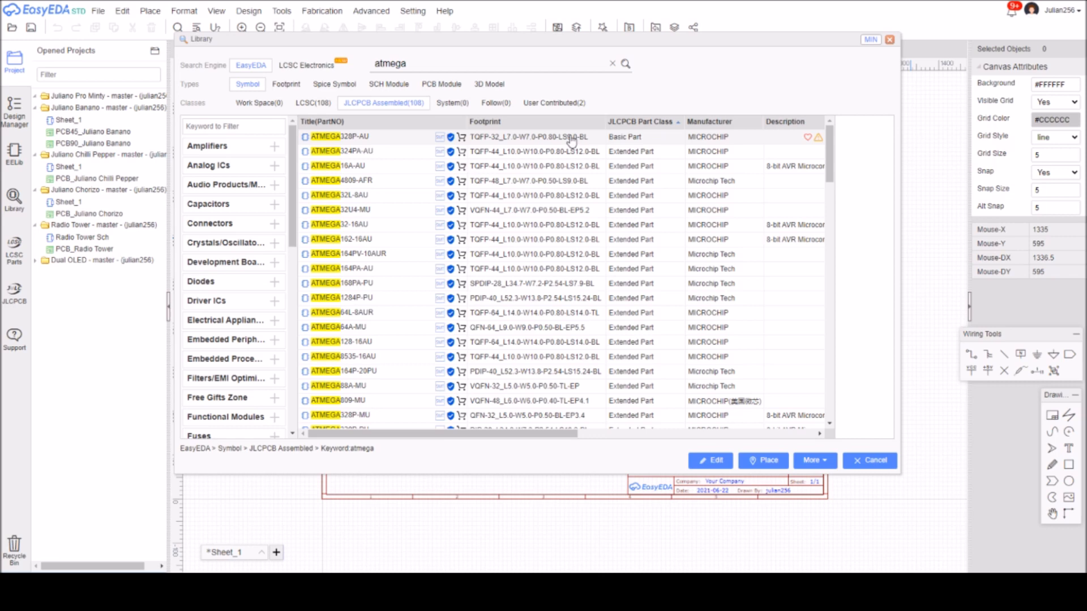
- Select ATMEGA328P-AU under JLCPCB Assembled and place it on the empty sheet
{"action": "left_click", "coordinate": [340, 137]}
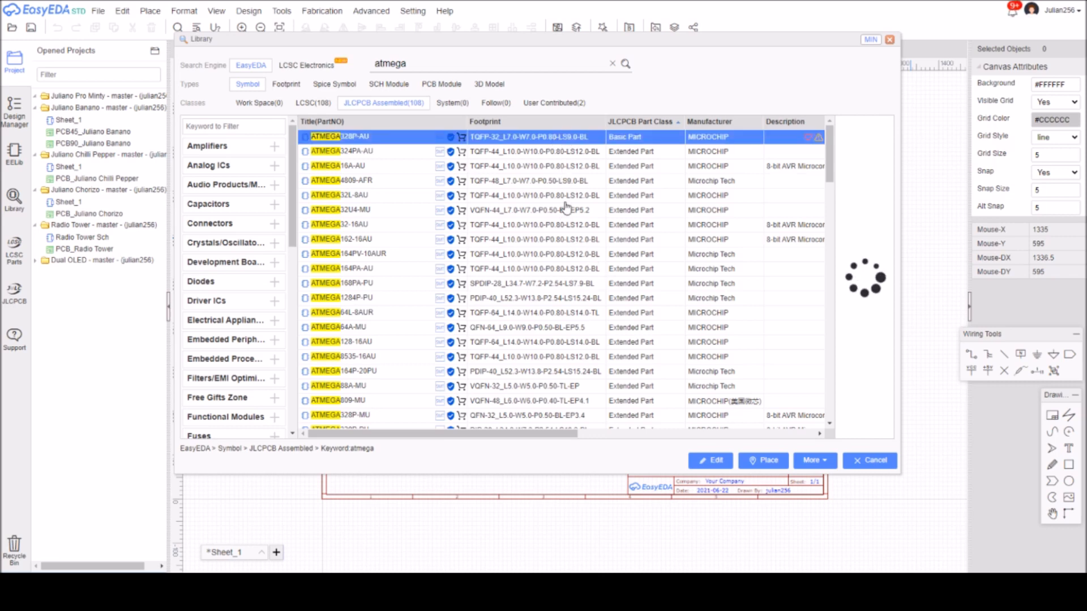
{"action": "left_click", "coordinate": [340, 137]}
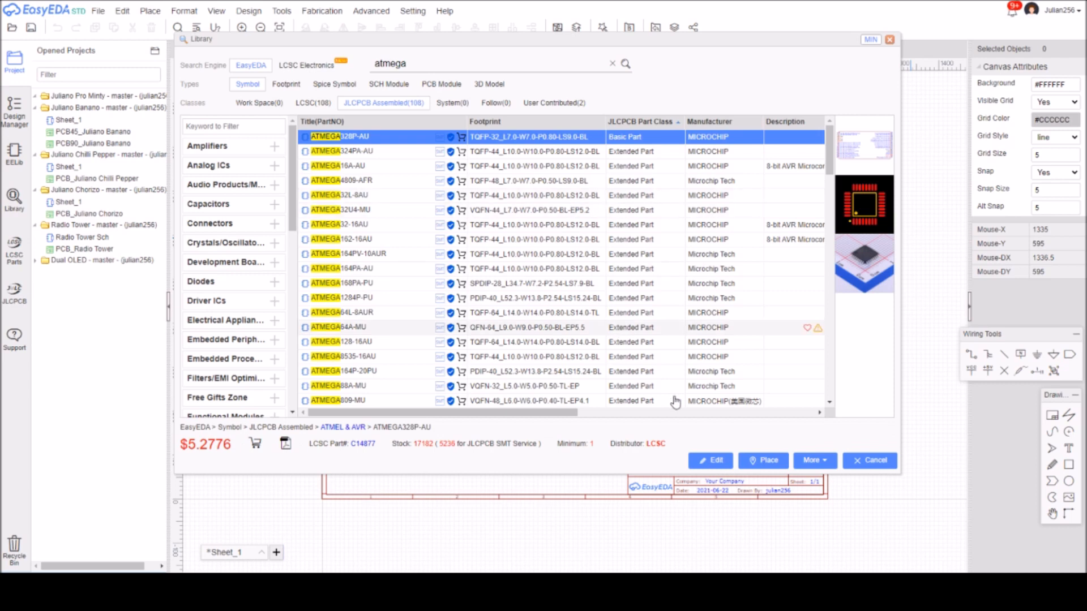
{"action": "left_click", "coordinate": [762, 461]}
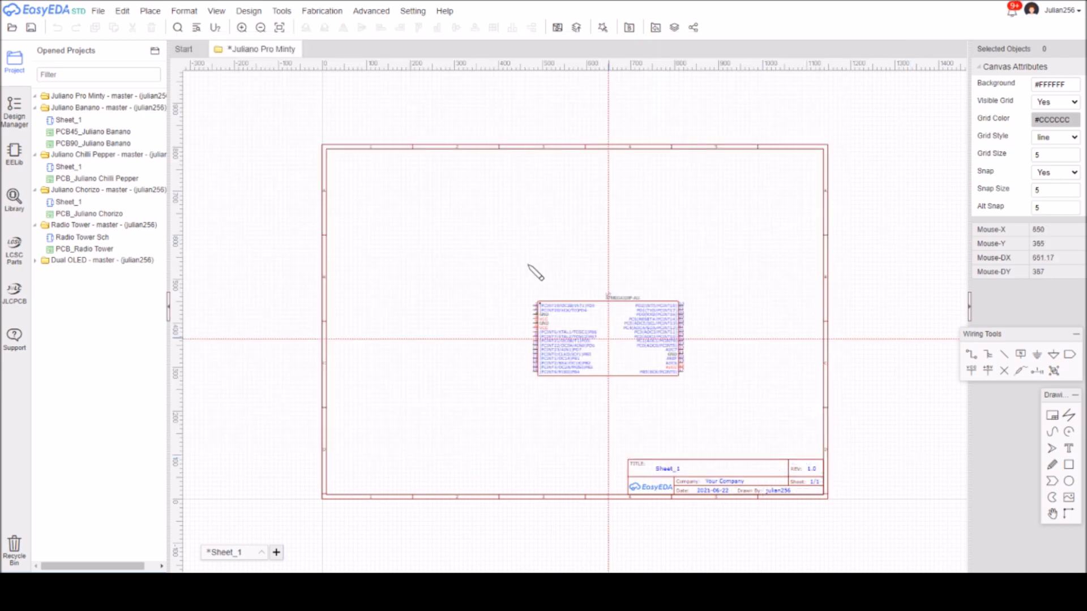
- Drag the ATMEGA328P-AU toward the top of the sheet
{"action": "left_click_drag", "start_coordinate": [609, 338], "coordinate": [569, 267]}
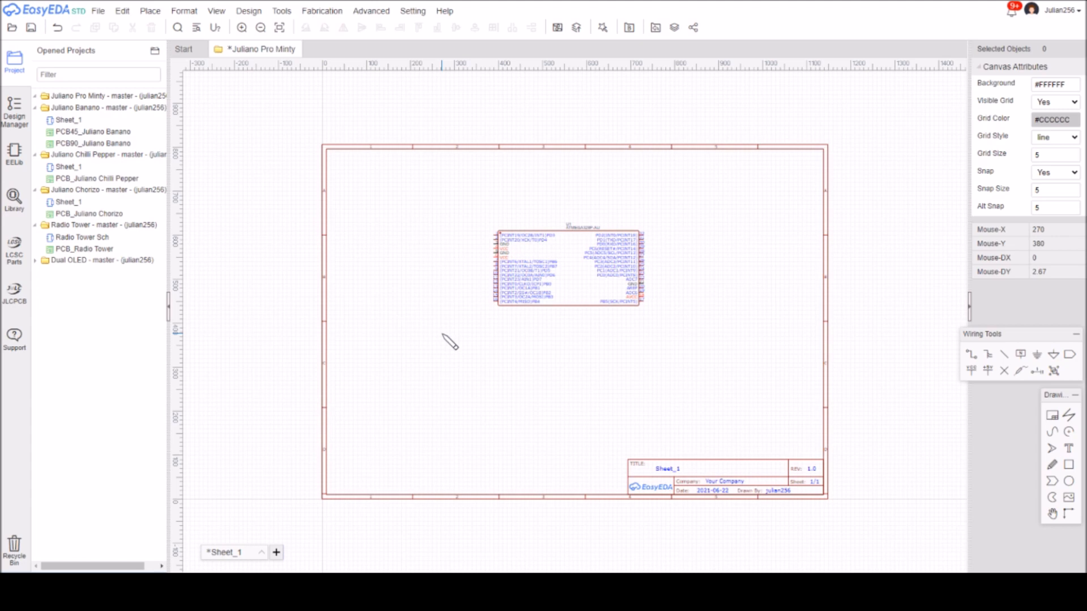
{"action": "mouse_move", "coordinate": [443, 336]}
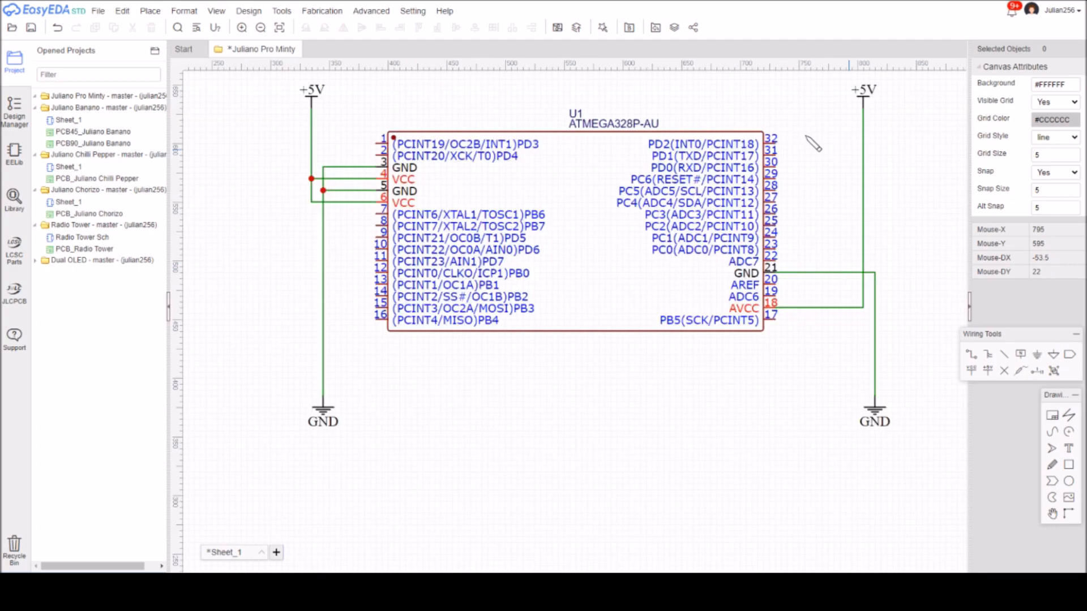
{"action": "mouse_move", "coordinate": [721, 100]}
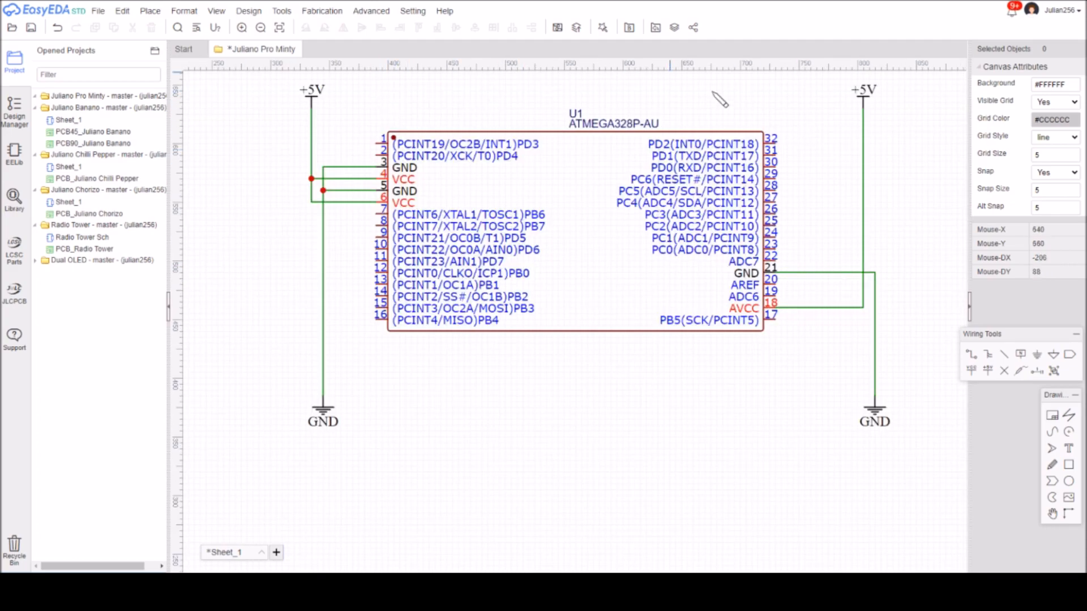
{"action": "mouse_move", "coordinate": [836, 362]}
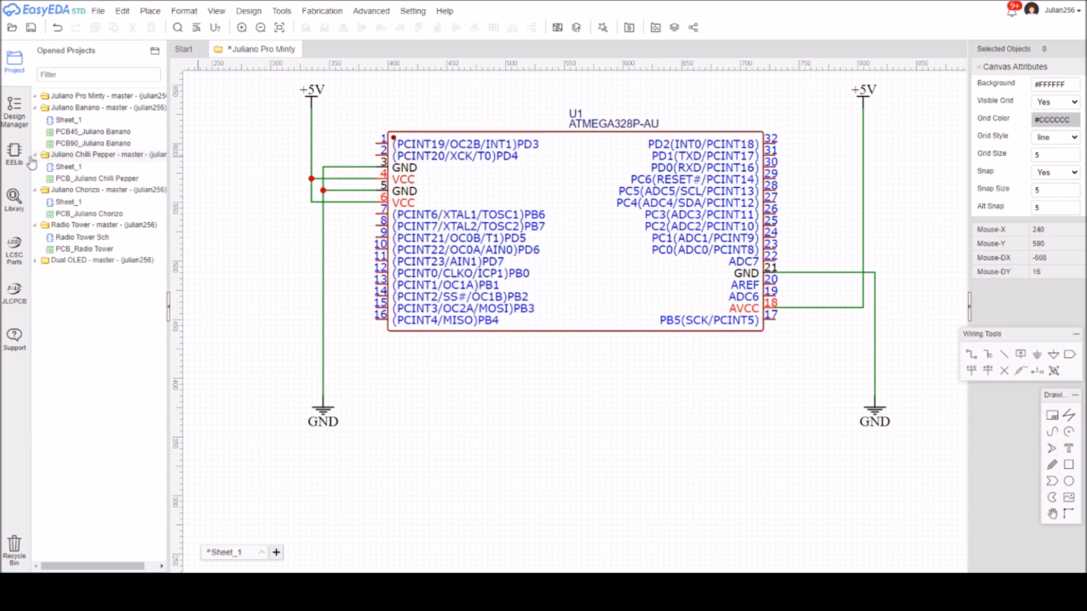
- Bring up the EELib panel of basic components for the 0.1u capacitor
{"action": "left_click", "coordinate": [14, 155]}
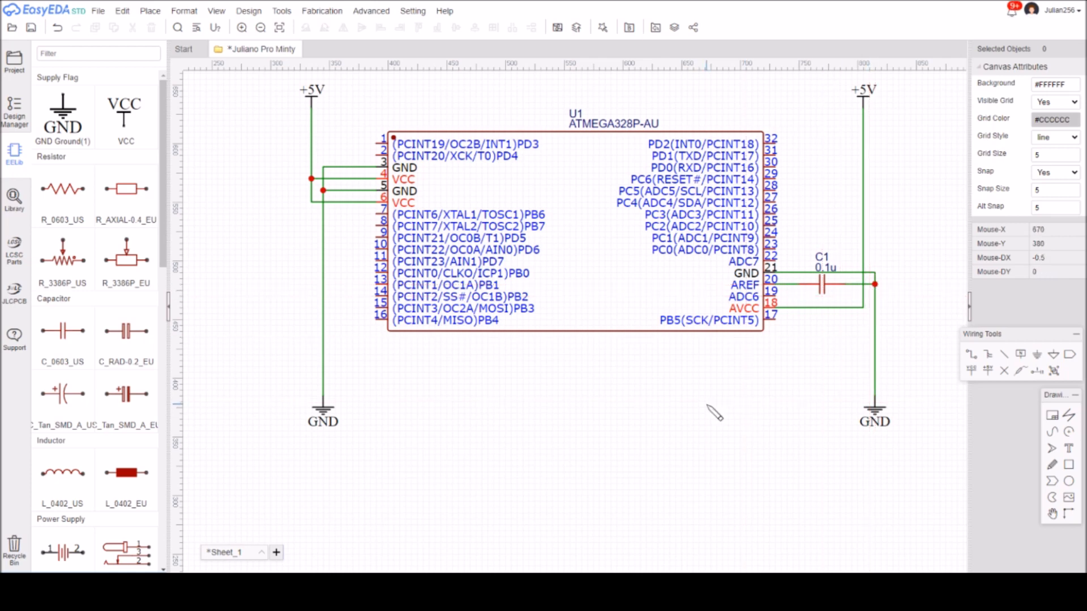
{"action": "mouse_move", "coordinate": [665, 437]}
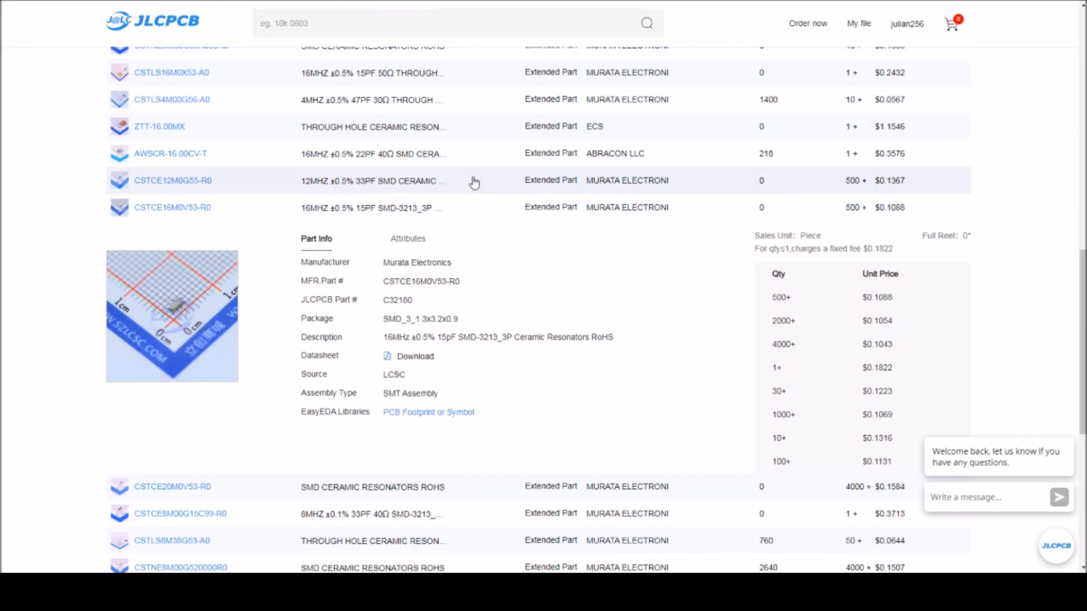
- Scroll the JLCPCB resonator listings toward the 16MHz CSTCE16M0V53-R0 entry
{"action": "scroll", "scroll_direction": "down", "scroll_amount": 3}
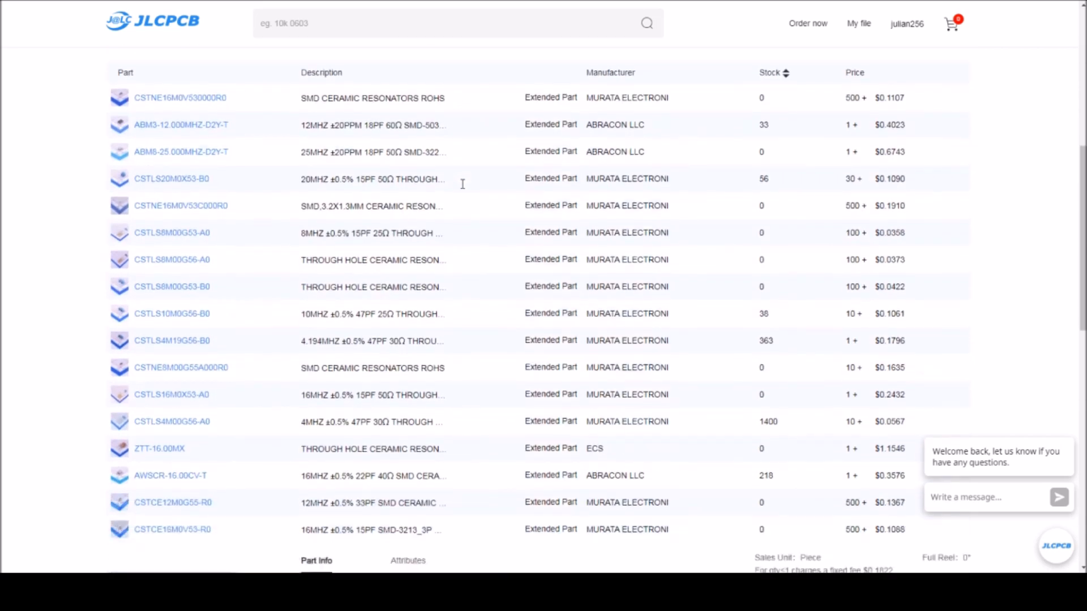
{"action": "scroll", "scroll_direction": "down", "scroll_amount": 3}
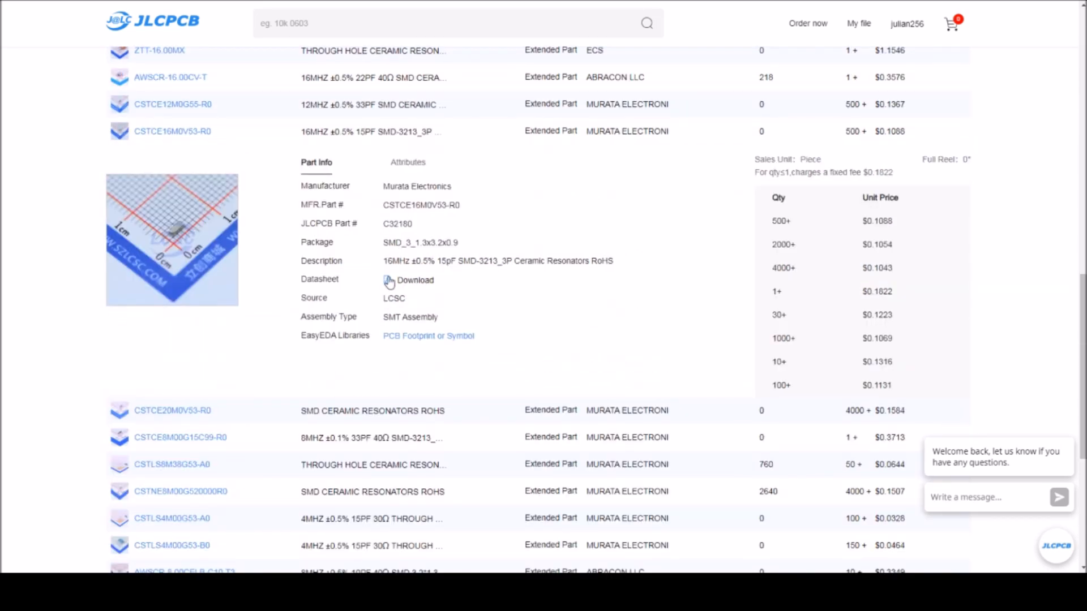
{"action": "mouse_move", "coordinate": [437, 280]}
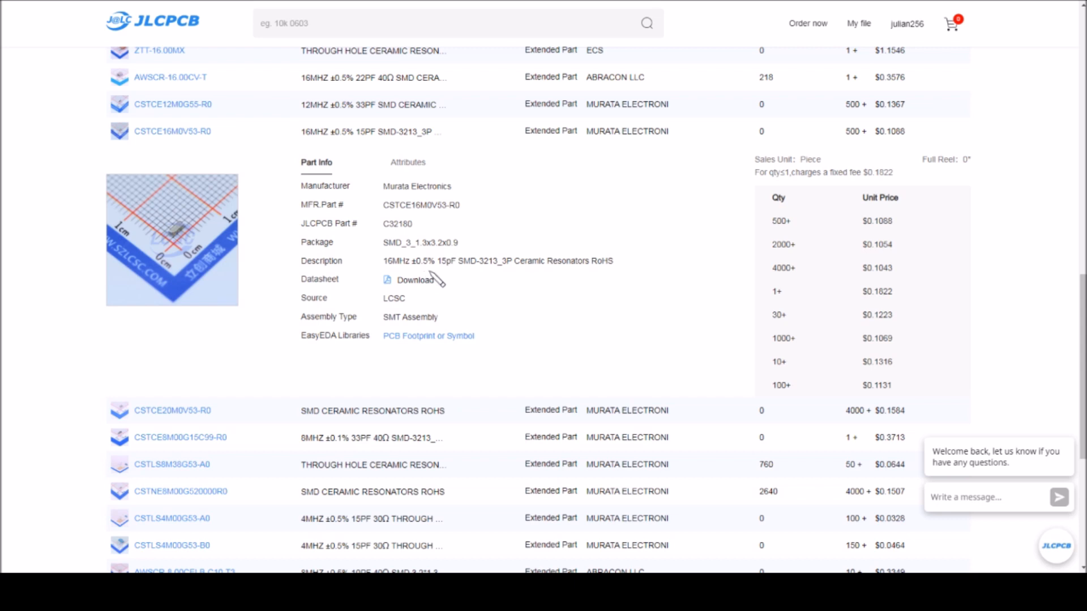
{"action": "mouse_move", "coordinate": [454, 279]}
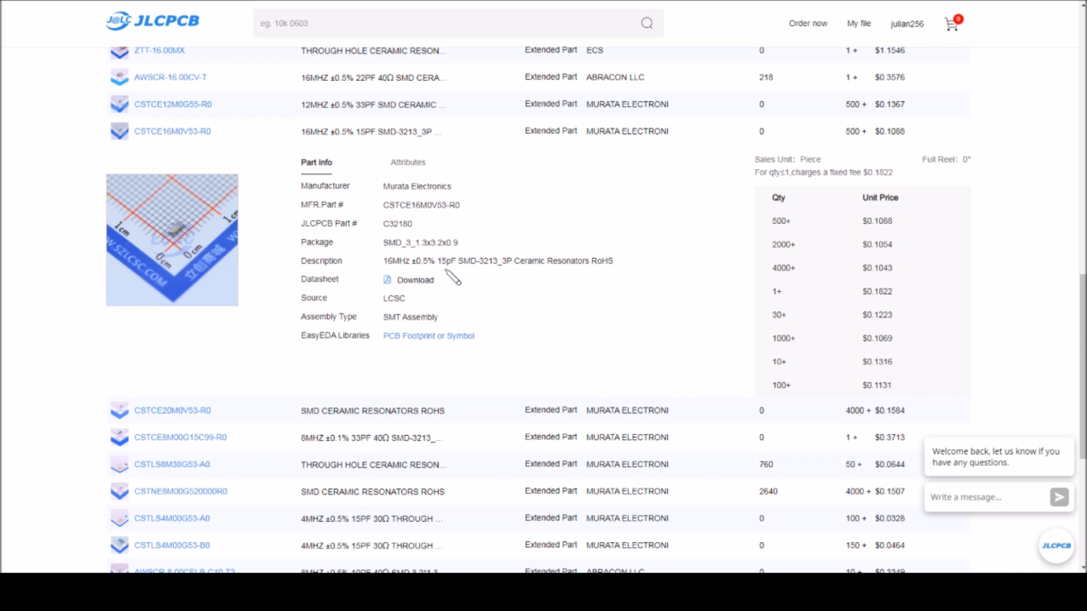
{"action": "mouse_move", "coordinate": [494, 277]}
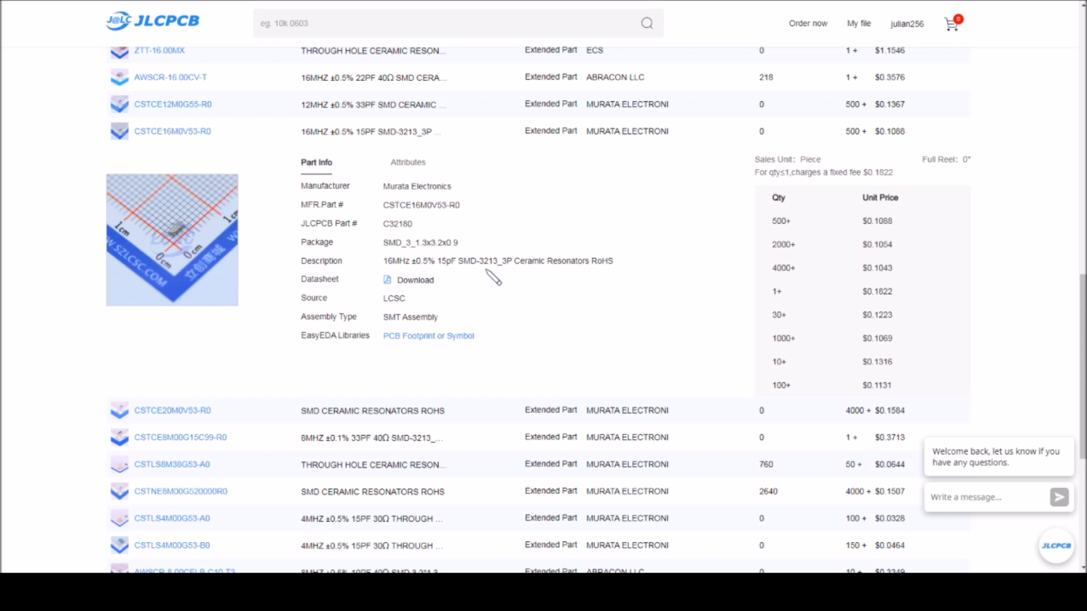
{"action": "mouse_move", "coordinate": [495, 277]}
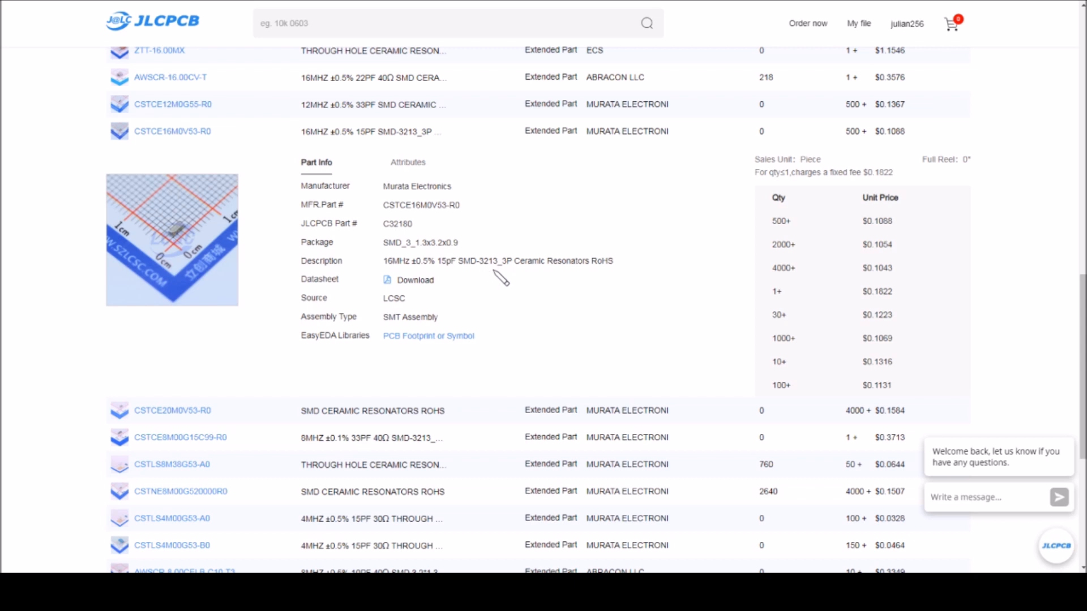
{"action": "mouse_move", "coordinate": [510, 278]}
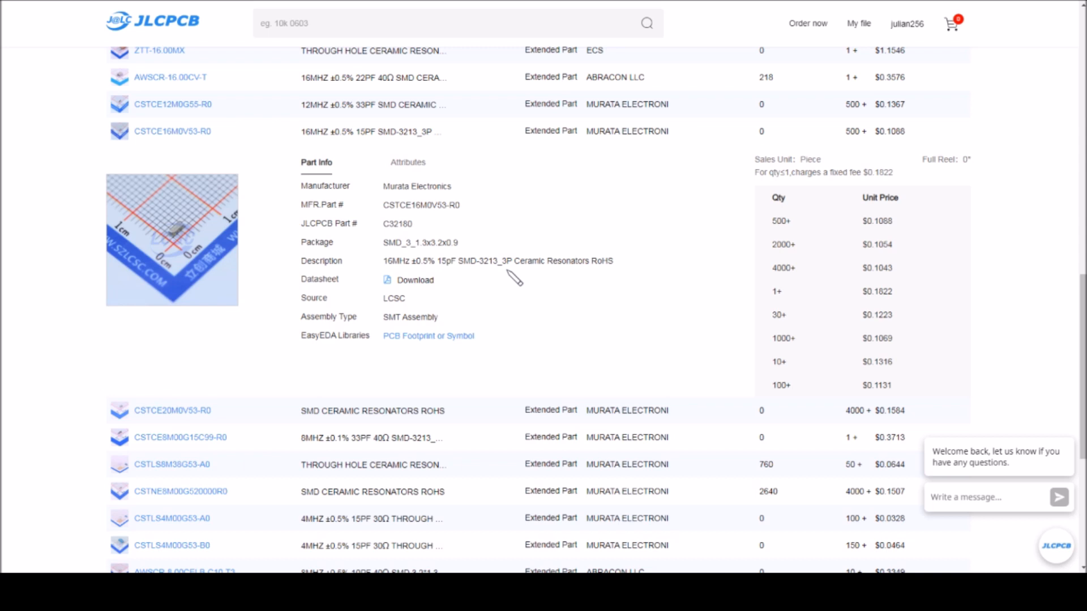
{"action": "mouse_move", "coordinate": [535, 295]}
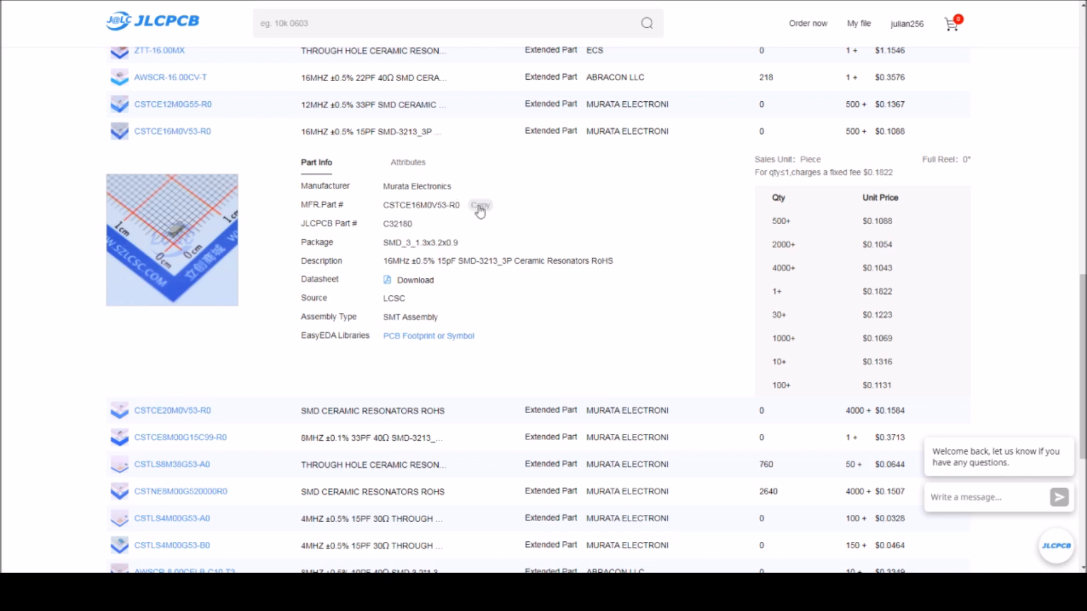
{"action": "mouse_move", "coordinate": [547, 220]}
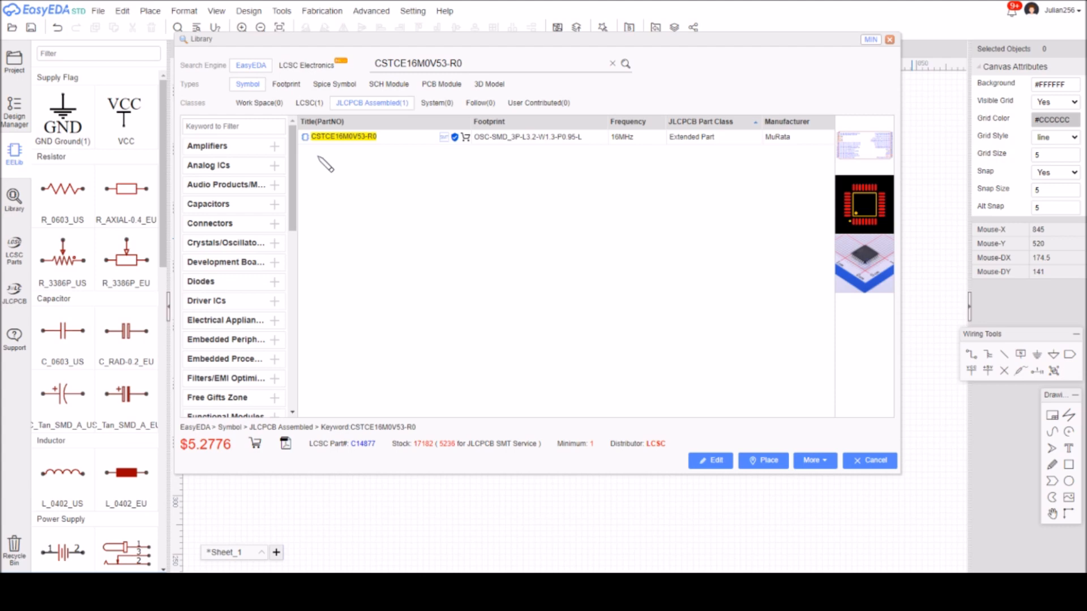
{"action": "mouse_move", "coordinate": [386, 158]}
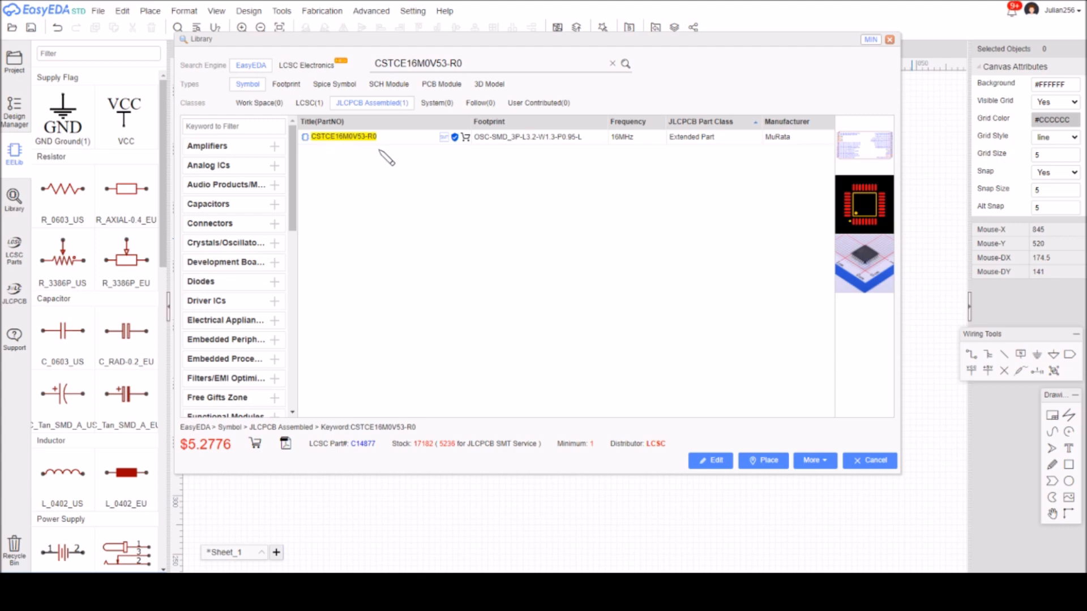
{"action": "mouse_move", "coordinate": [638, 178]}
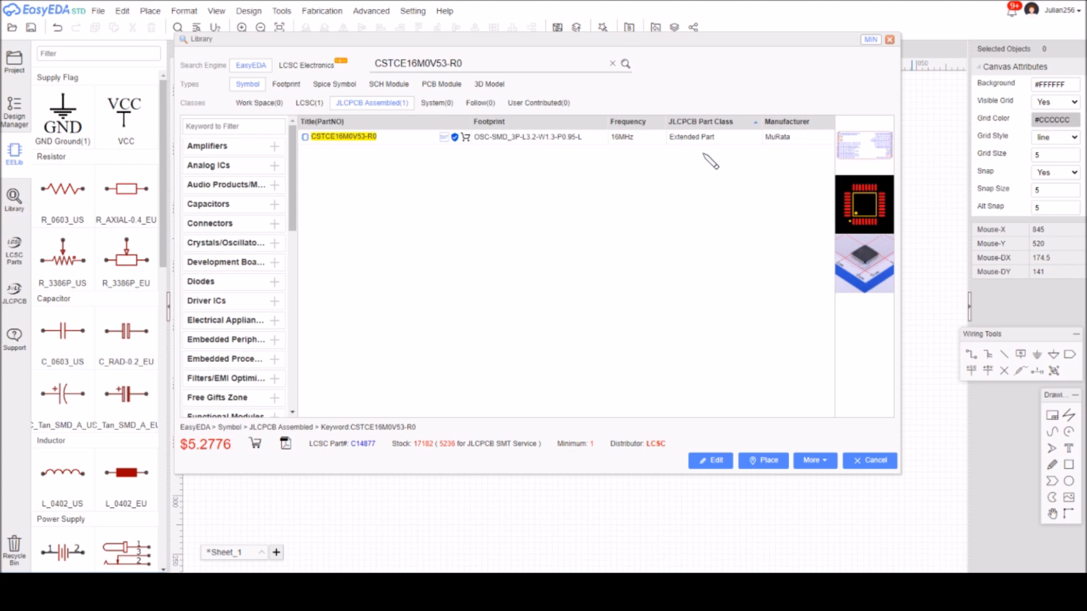
{"action": "mouse_move", "coordinate": [703, 164]}
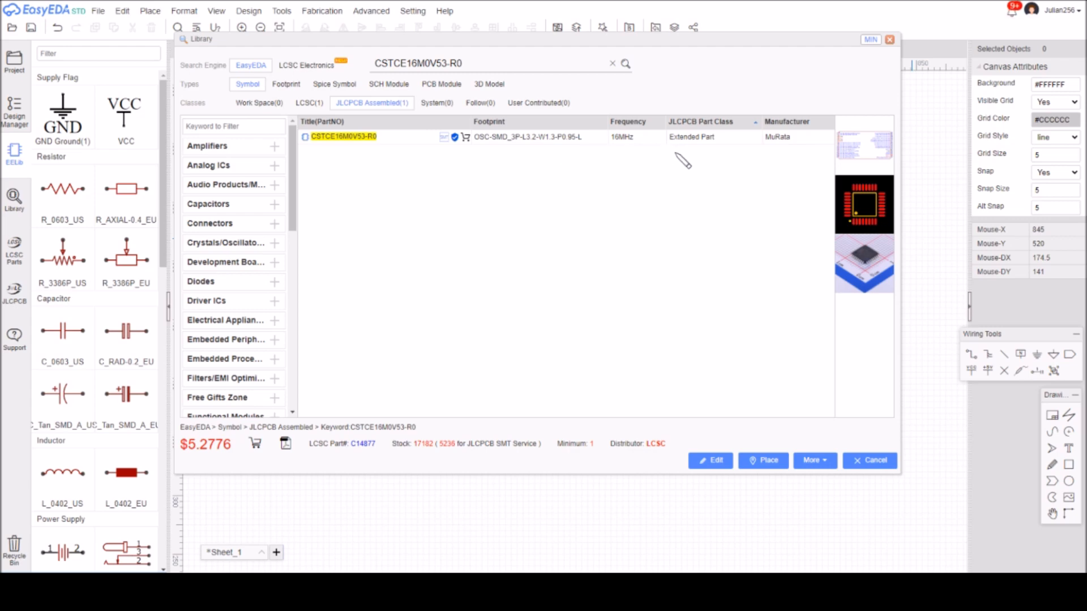
{"action": "mouse_move", "coordinate": [762, 461]}
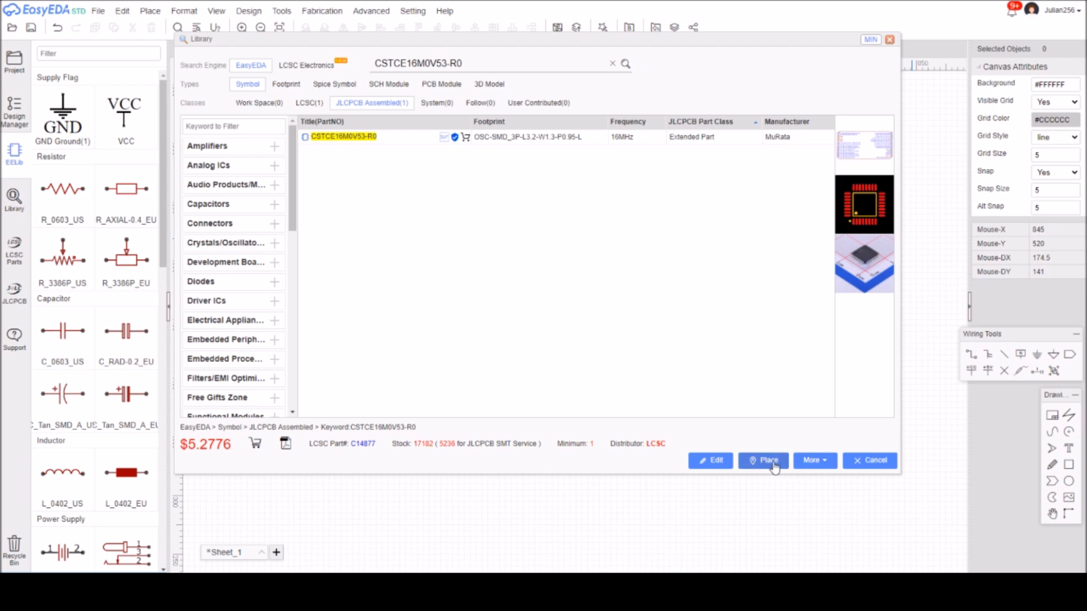
- Place the CSTCE16M0V53-R0 resonator from JLCPCB Assembled onto the schematic
{"action": "left_click", "coordinate": [762, 460]}
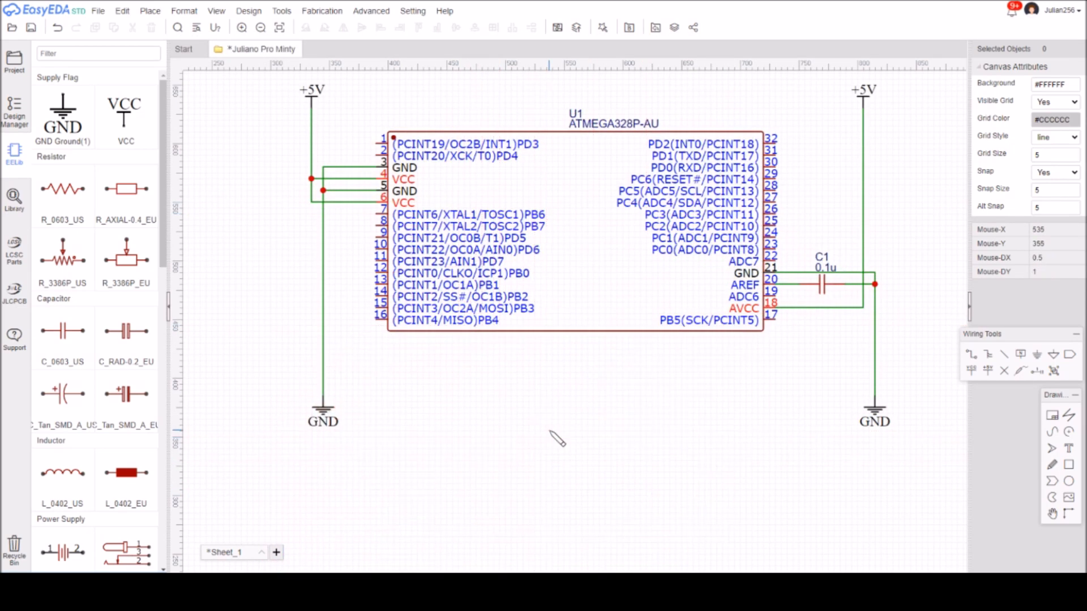
{"action": "mouse_move", "coordinate": [978, 326]}
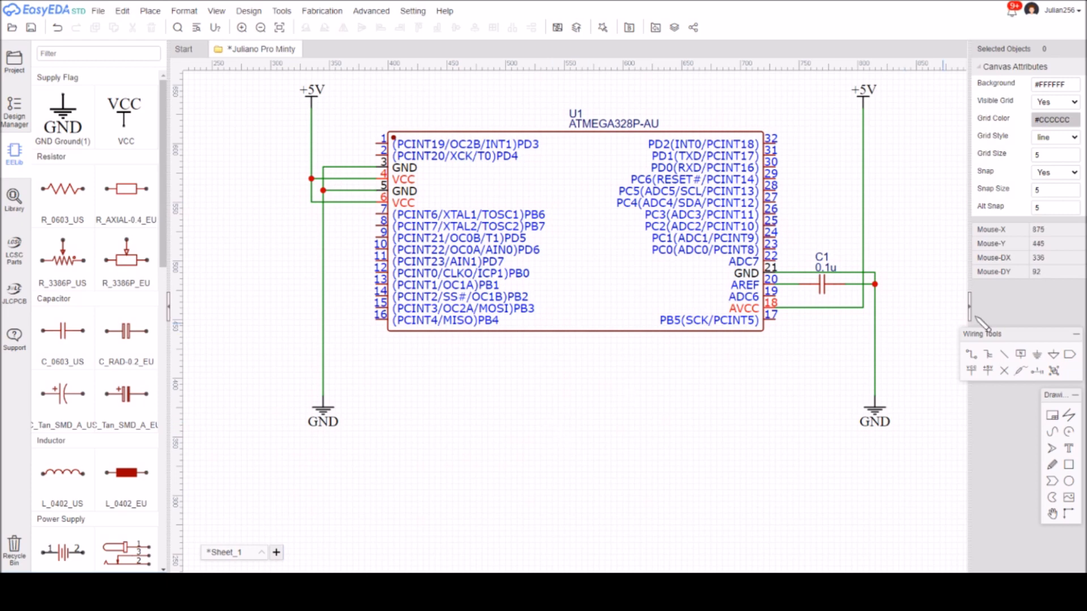
- Start wiring resonator X1 toward the ATmega328P XTAL pins
{"action": "left_click", "coordinate": [235, 215]}
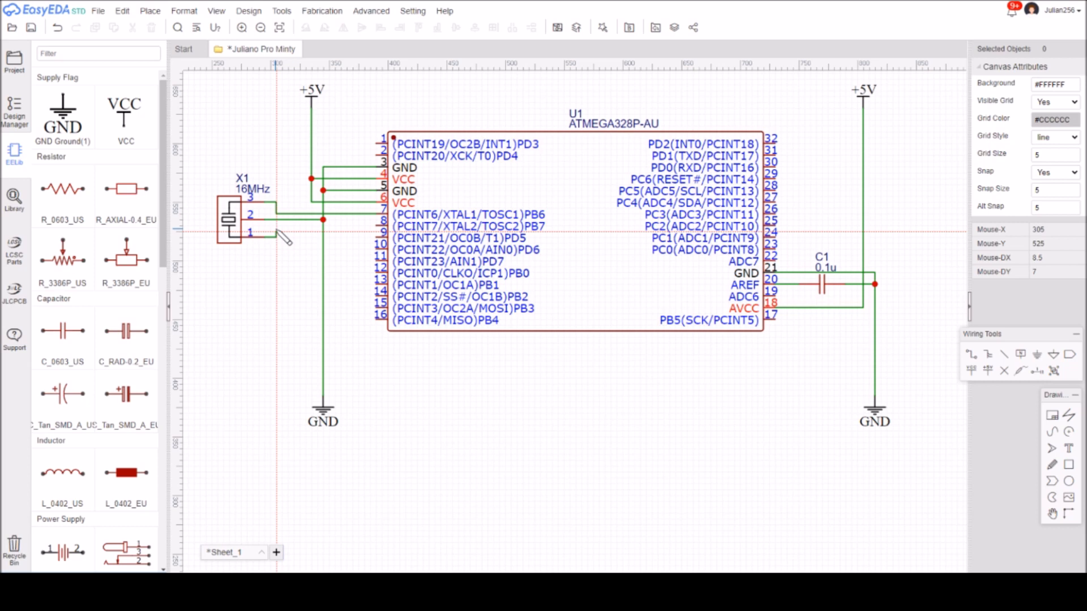
{"action": "mouse_move", "coordinate": [283, 236]}
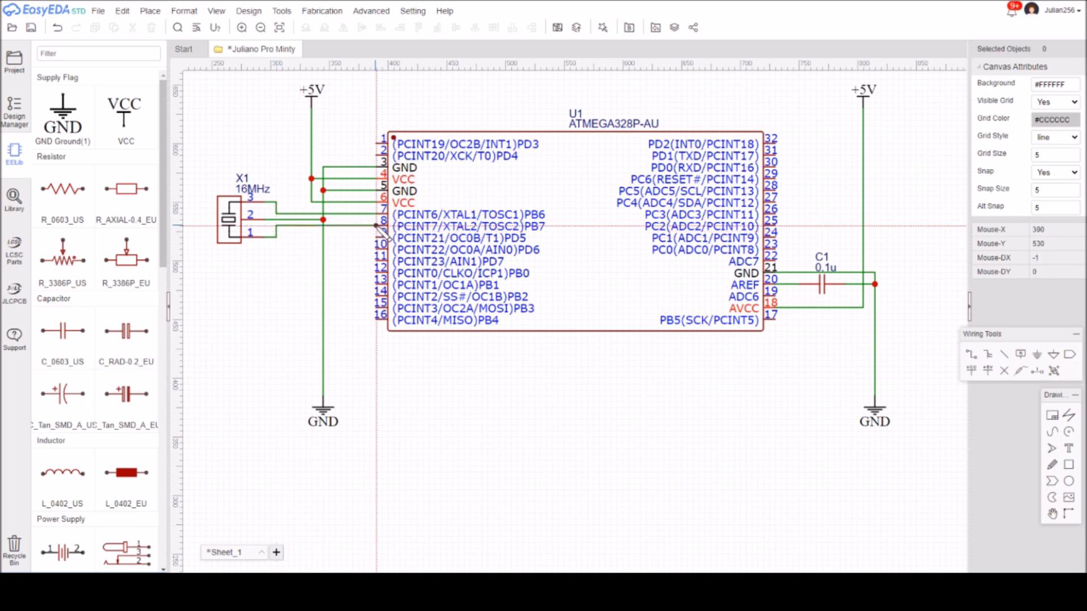
{"action": "mouse_move", "coordinate": [435, 369]}
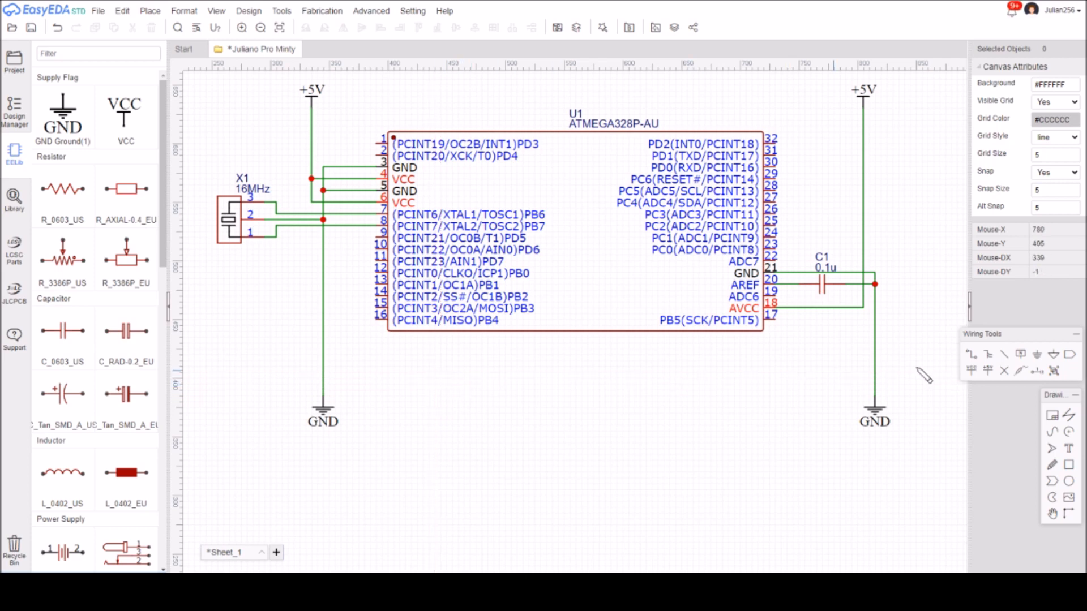
{"action": "mouse_move", "coordinate": [177, 290]}
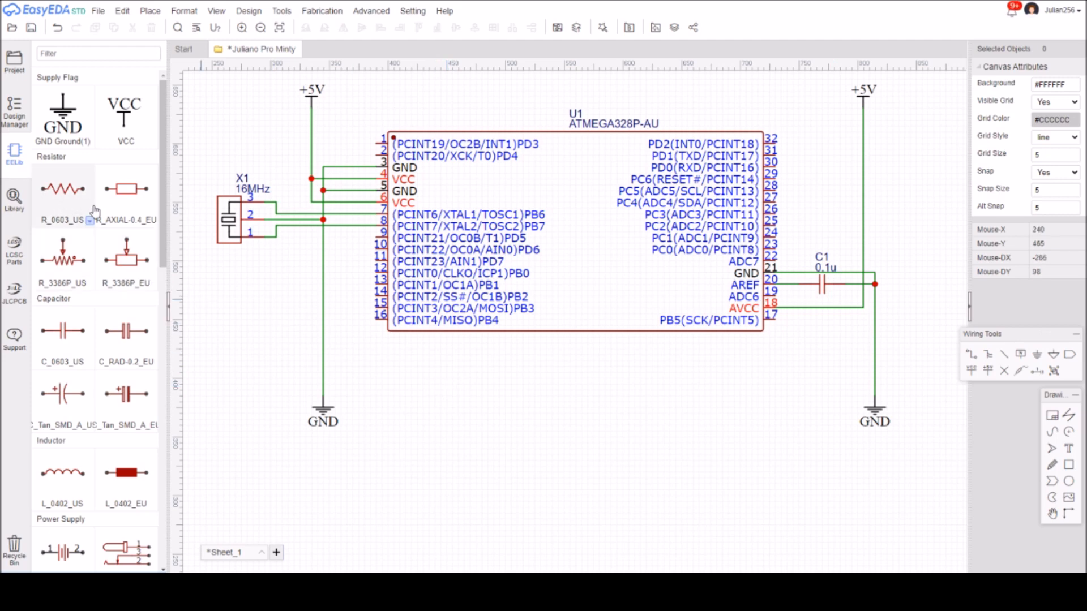
- Drop an LED-0603_R from EELib below the PB5(SCK) pin as LED1
{"action": "scroll", "scroll_direction": "down", "scroll_amount": 3}
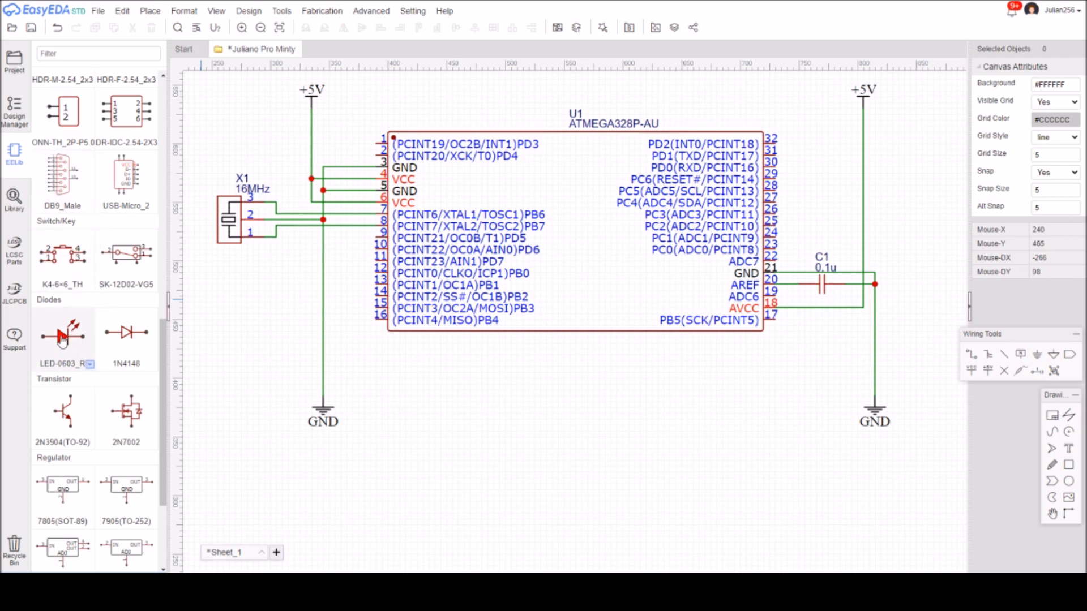
{"action": "left_click", "coordinate": [62, 335]}
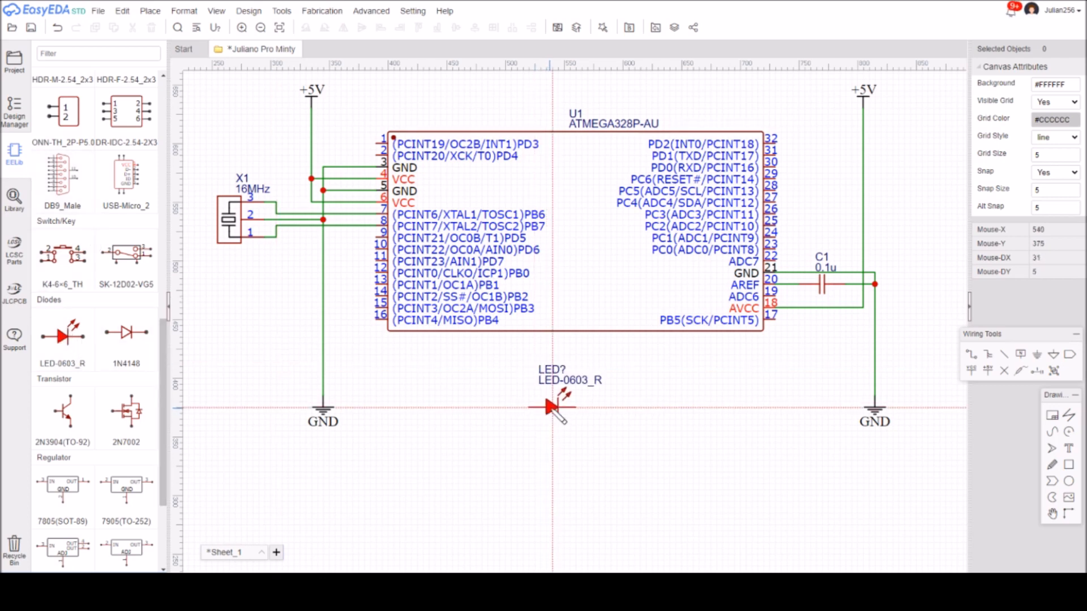
{"action": "left_click_drag", "start_coordinate": [551, 406], "coordinate": [804, 360]}
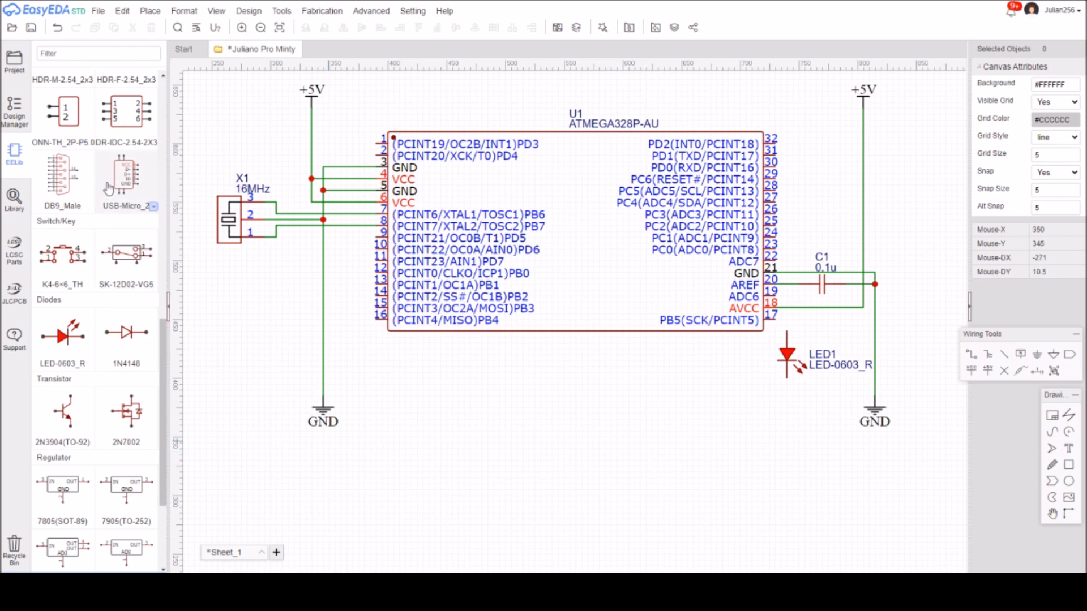
- Drop a 1k R_0603_US resistor R1 just below the LED
{"action": "scroll", "scroll_direction": "down", "scroll_amount": 3}
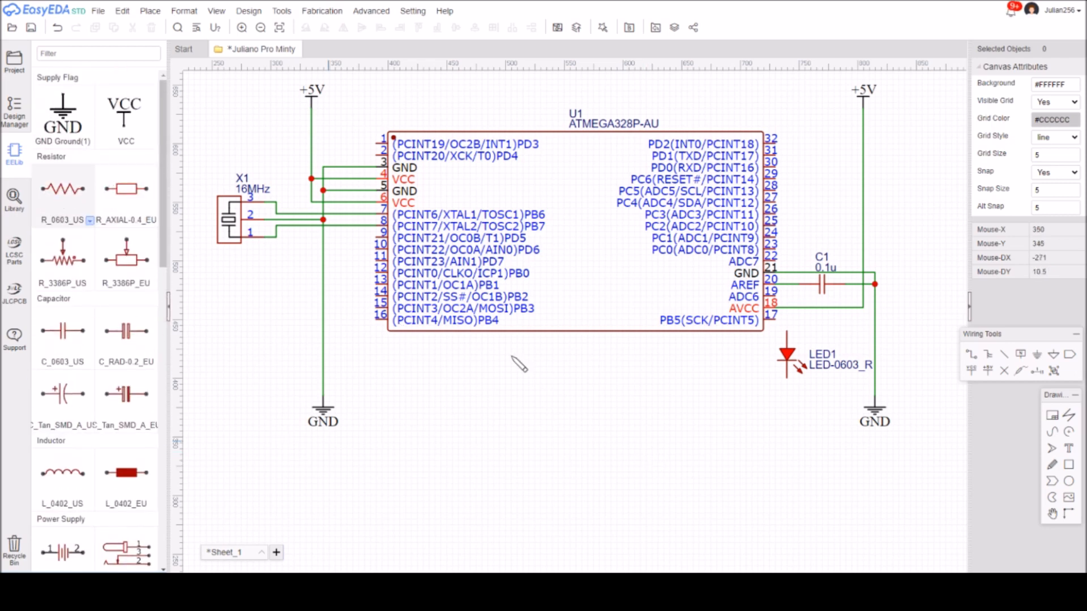
{"action": "left_click", "coordinate": [62, 189]}
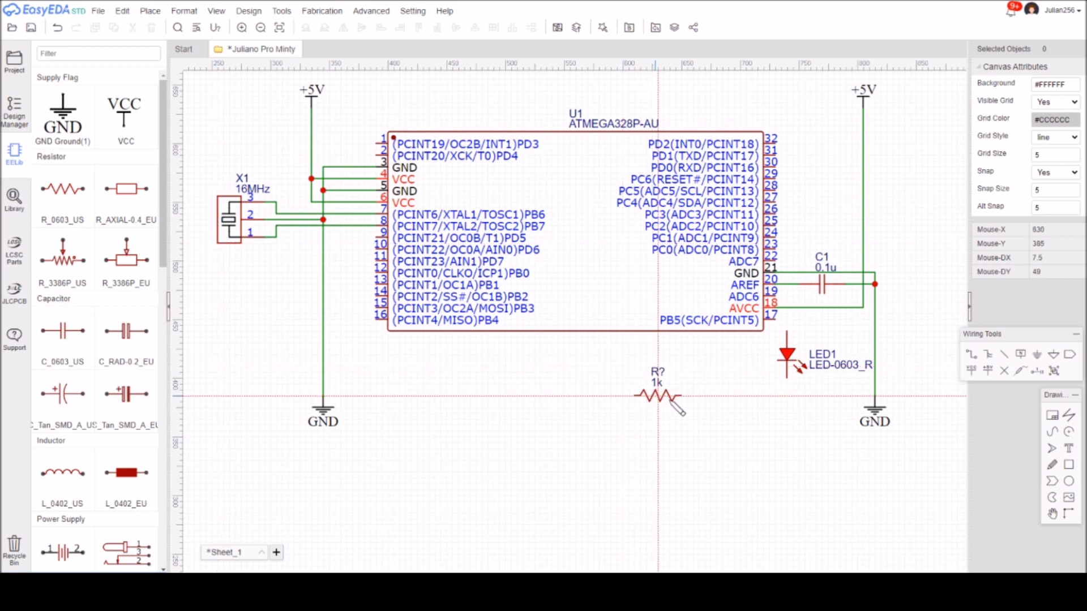
{"action": "left_click_drag", "start_coordinate": [656, 395], "coordinate": [790, 415]}
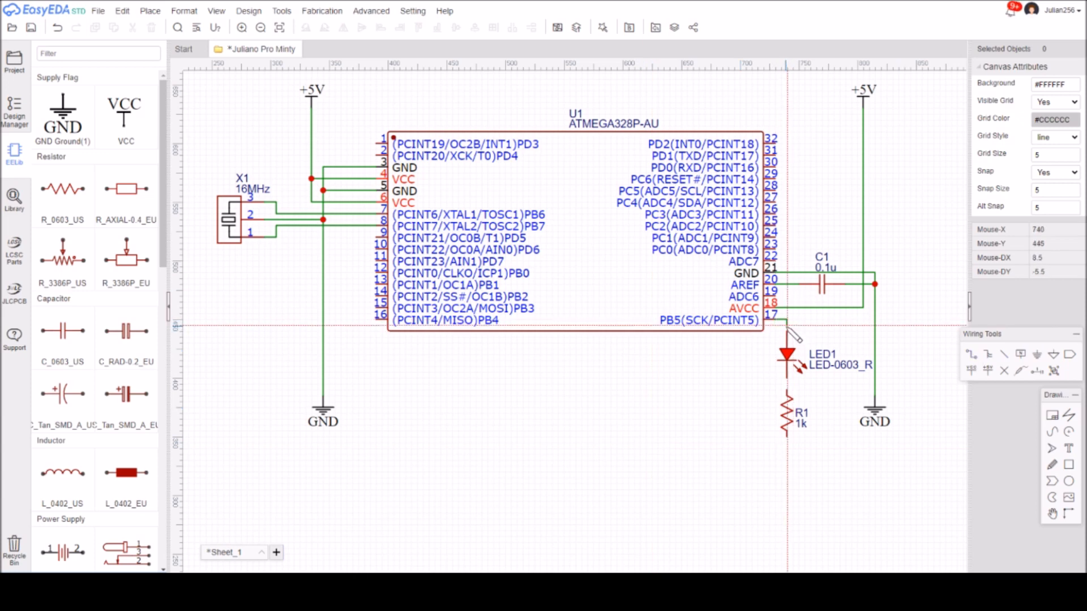
{"action": "mouse_move", "coordinate": [790, 329]}
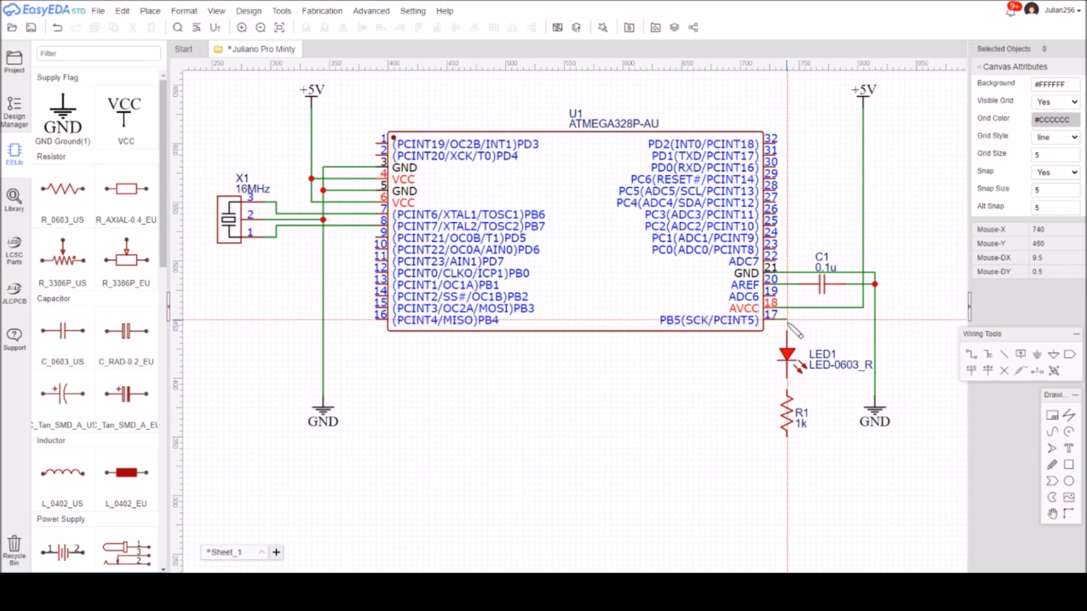
{"action": "mouse_move", "coordinate": [797, 395]}
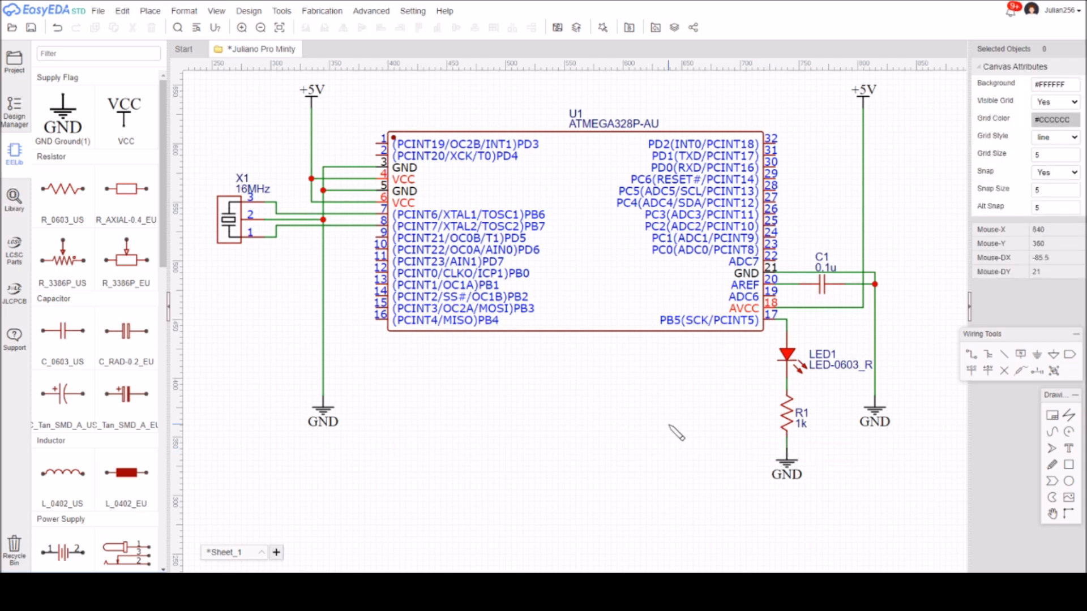
{"action": "mouse_move", "coordinate": [1079, 307]}
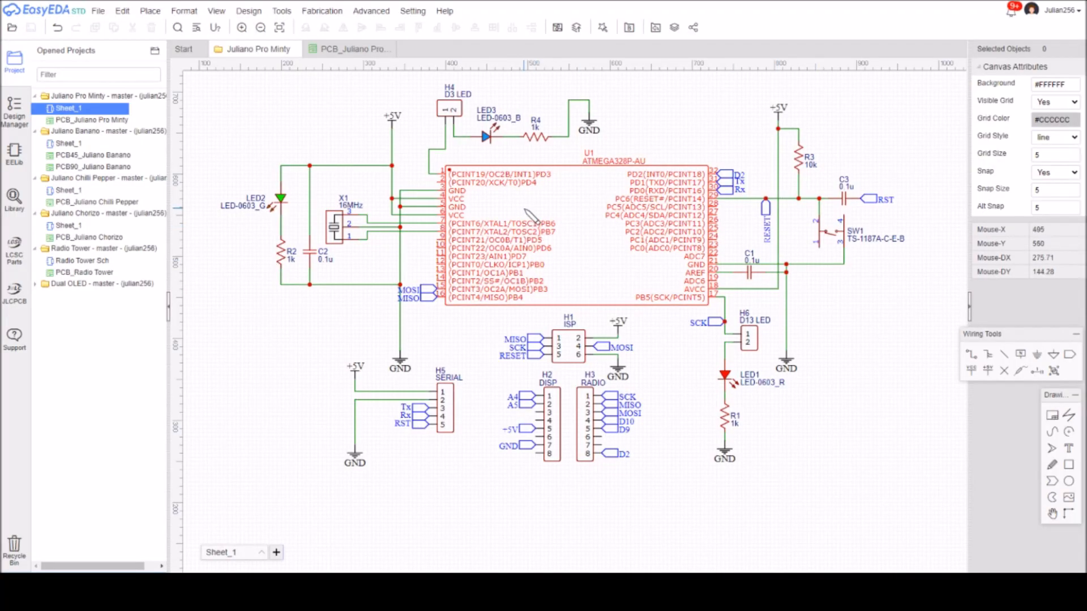
{"action": "mouse_move", "coordinate": [530, 246]}
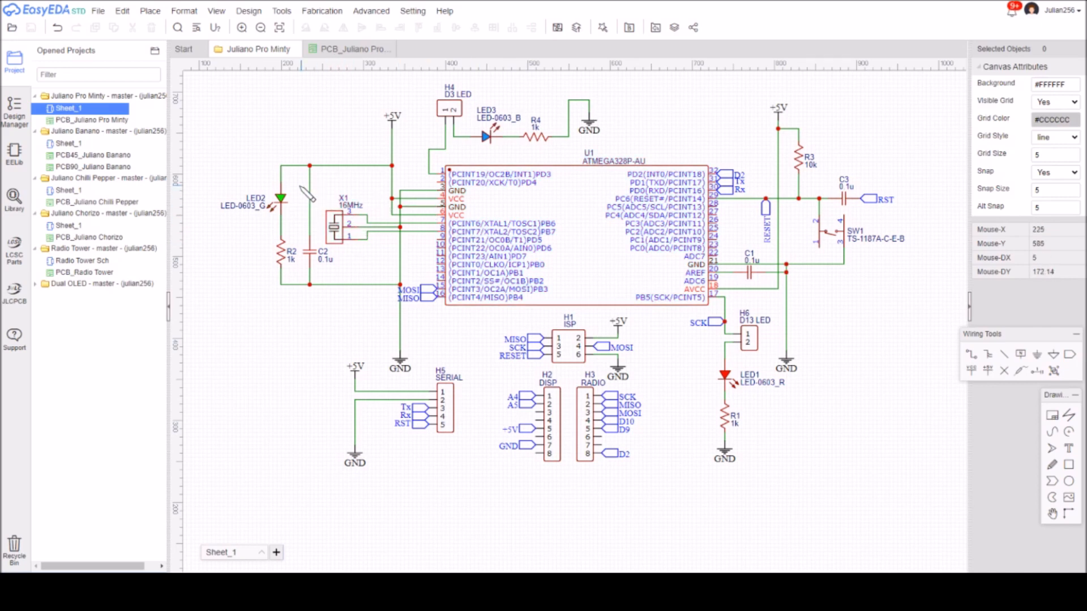
{"action": "mouse_move", "coordinate": [323, 277]}
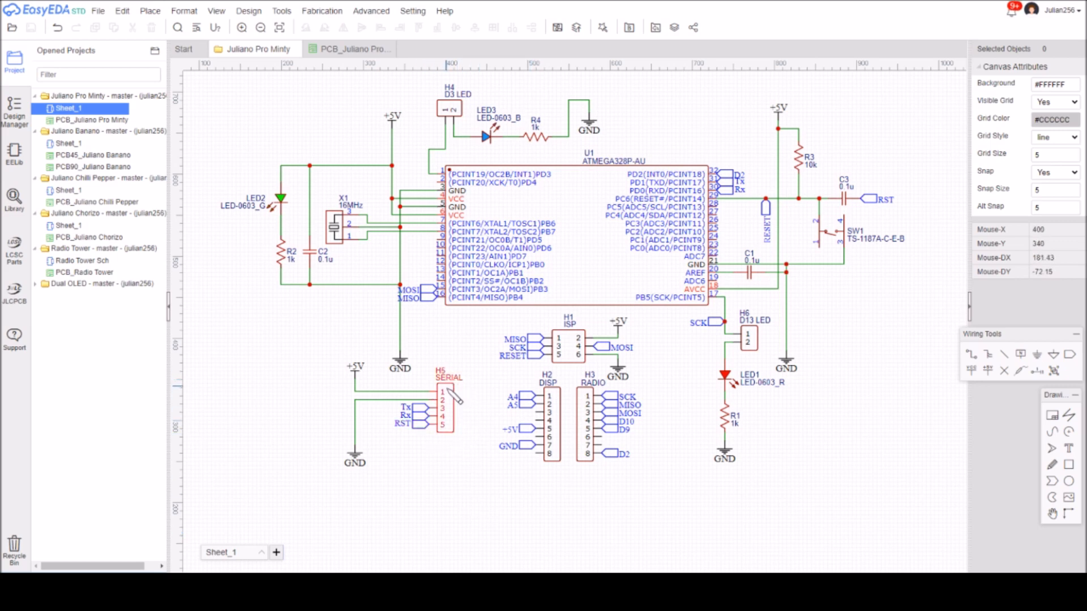
{"action": "mouse_move", "coordinate": [411, 430]}
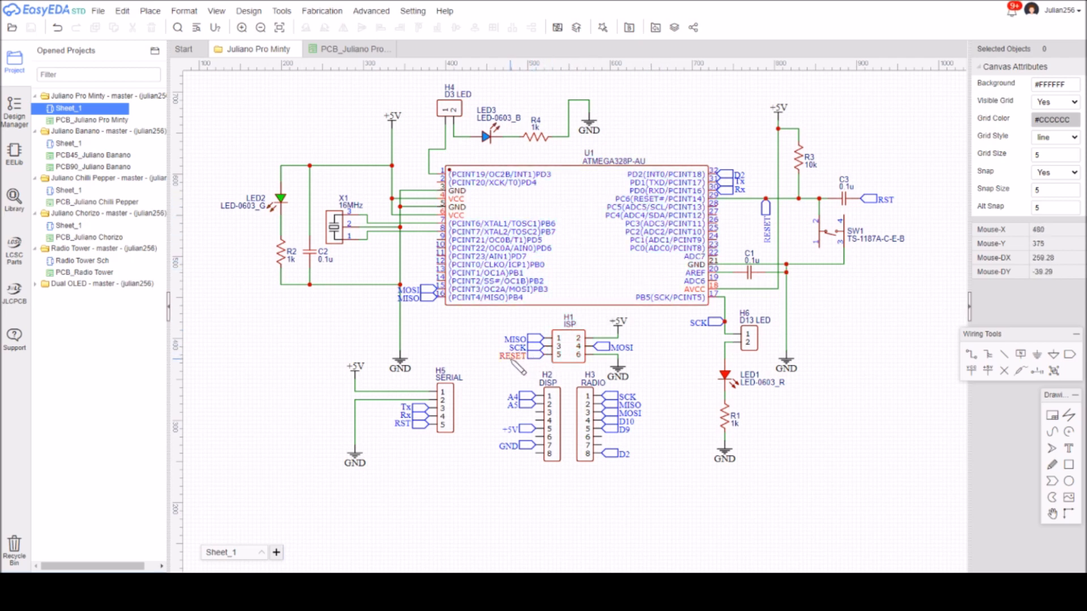
{"action": "mouse_move", "coordinate": [569, 366]}
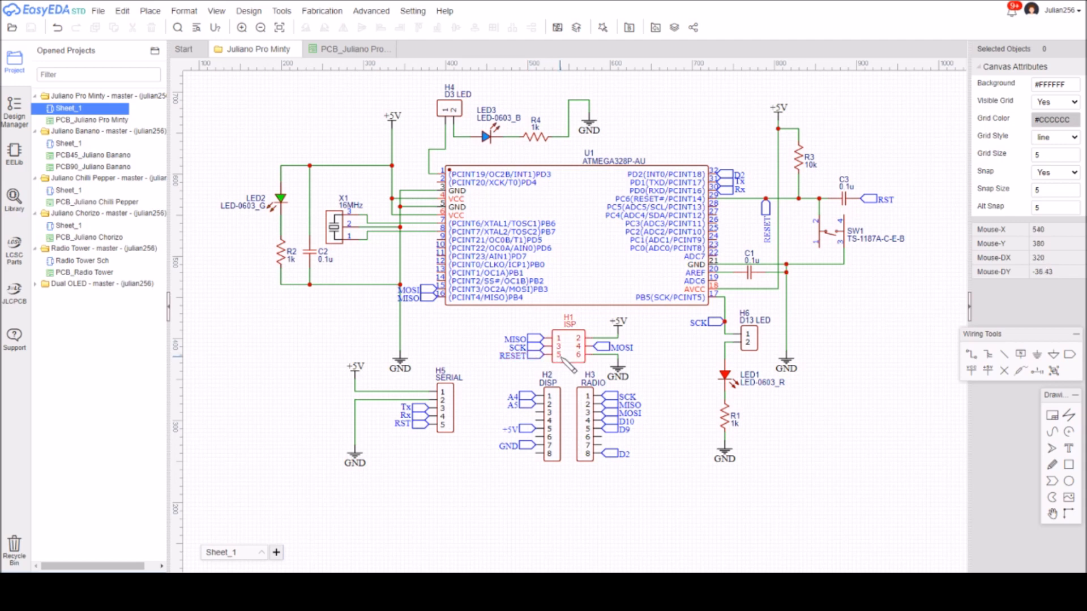
{"action": "mouse_move", "coordinate": [663, 340]}
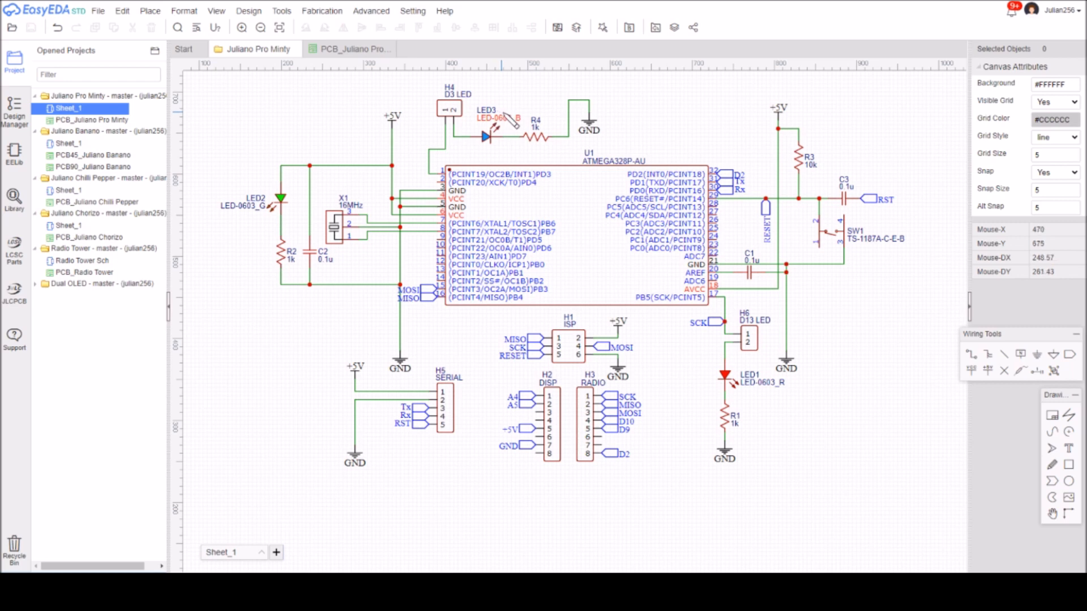
{"action": "mouse_move", "coordinate": [689, 492]}
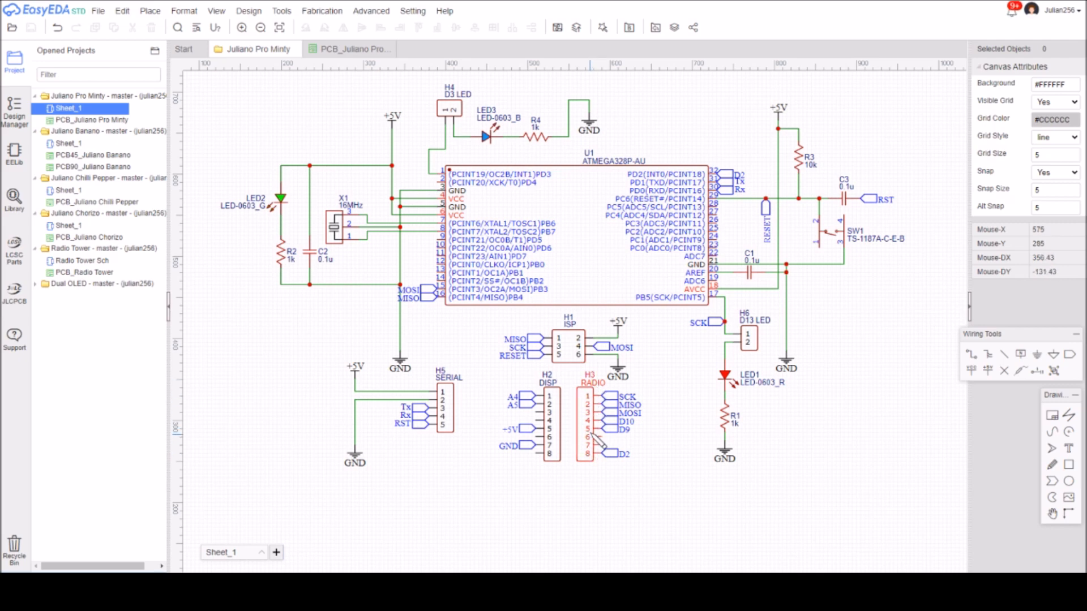
{"action": "left_click", "coordinate": [596, 447]}
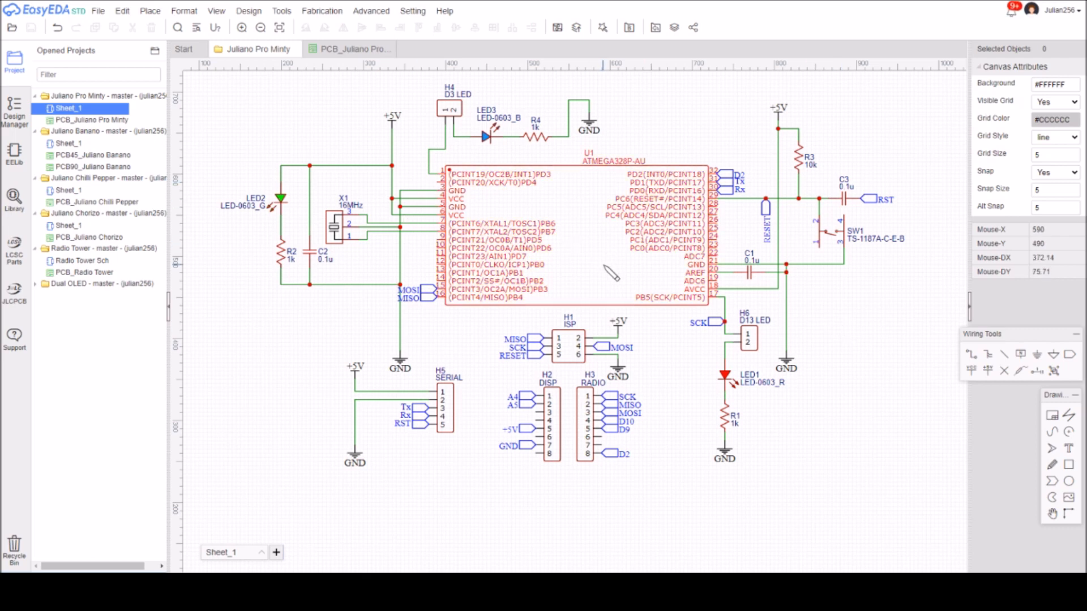
{"action": "mouse_move", "coordinate": [595, 249]}
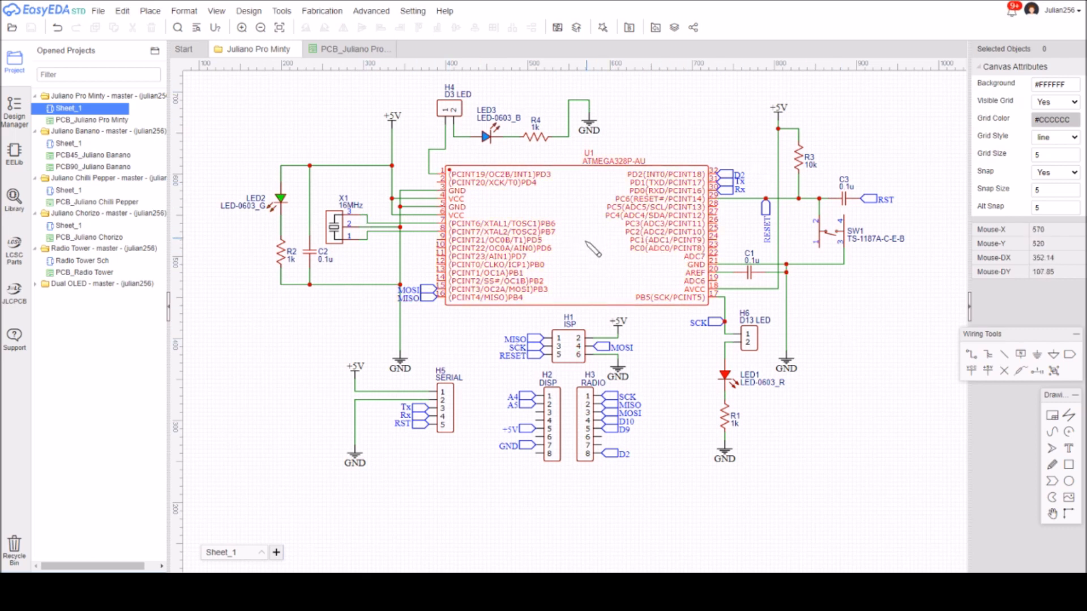
{"action": "mouse_move", "coordinate": [591, 251]}
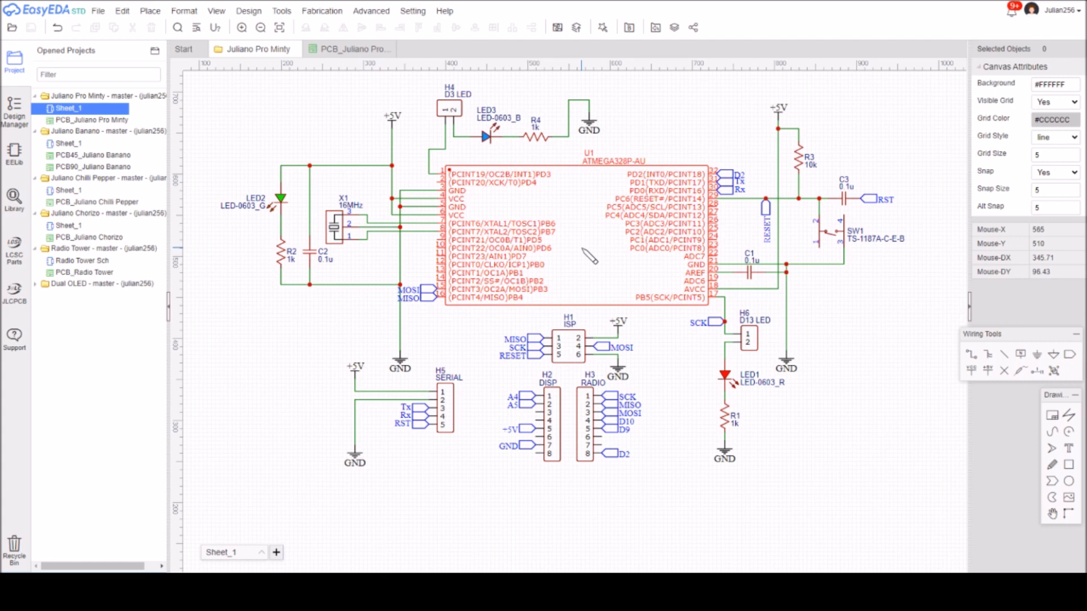
{"action": "mouse_move", "coordinate": [598, 270]}
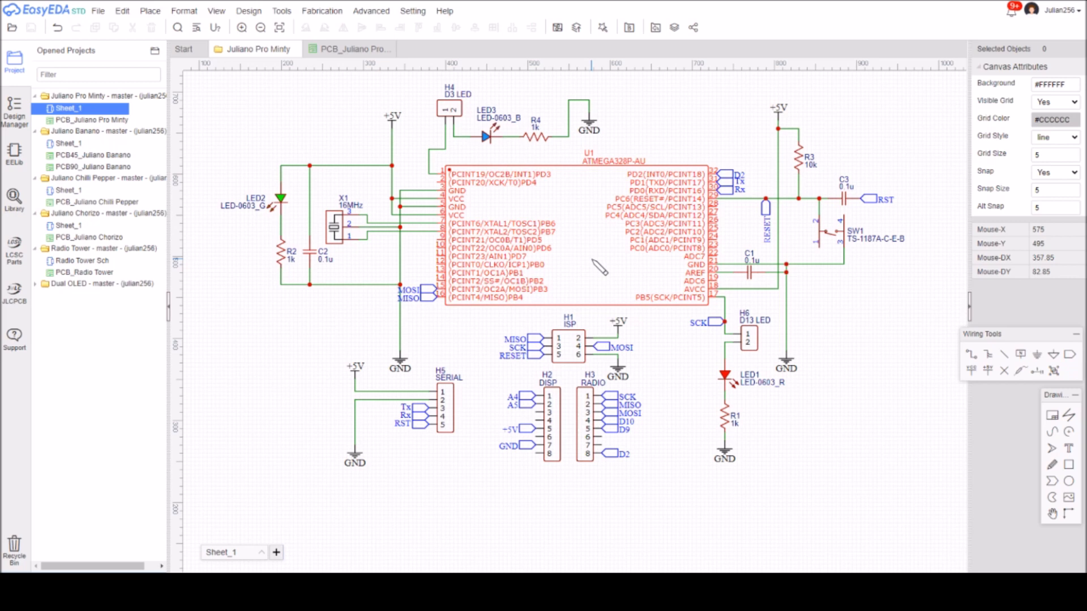
{"action": "mouse_move", "coordinate": [574, 269]}
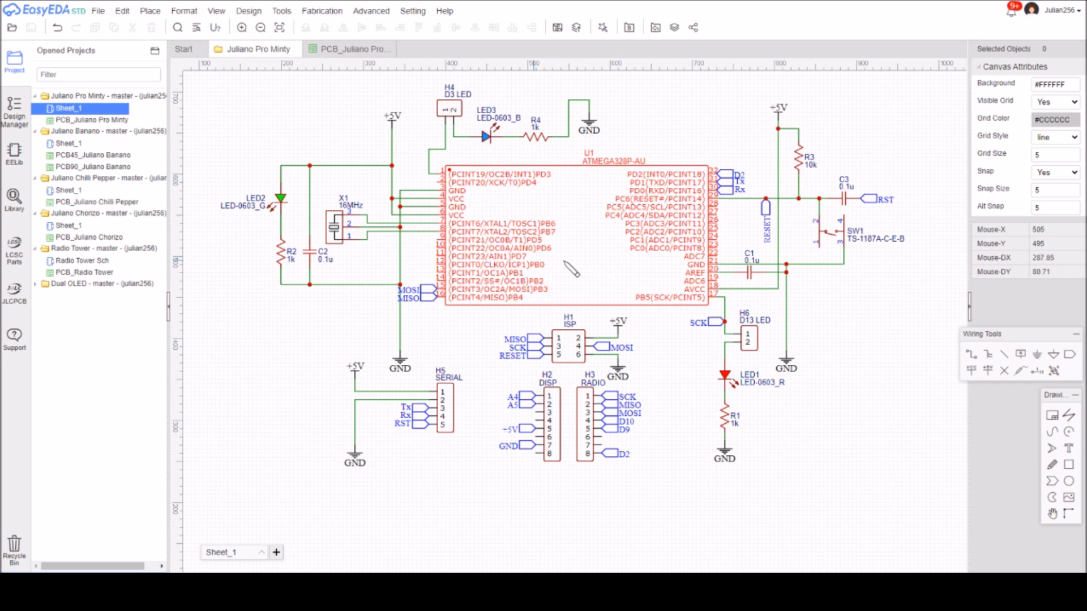
{"action": "mouse_move", "coordinate": [589, 270]}
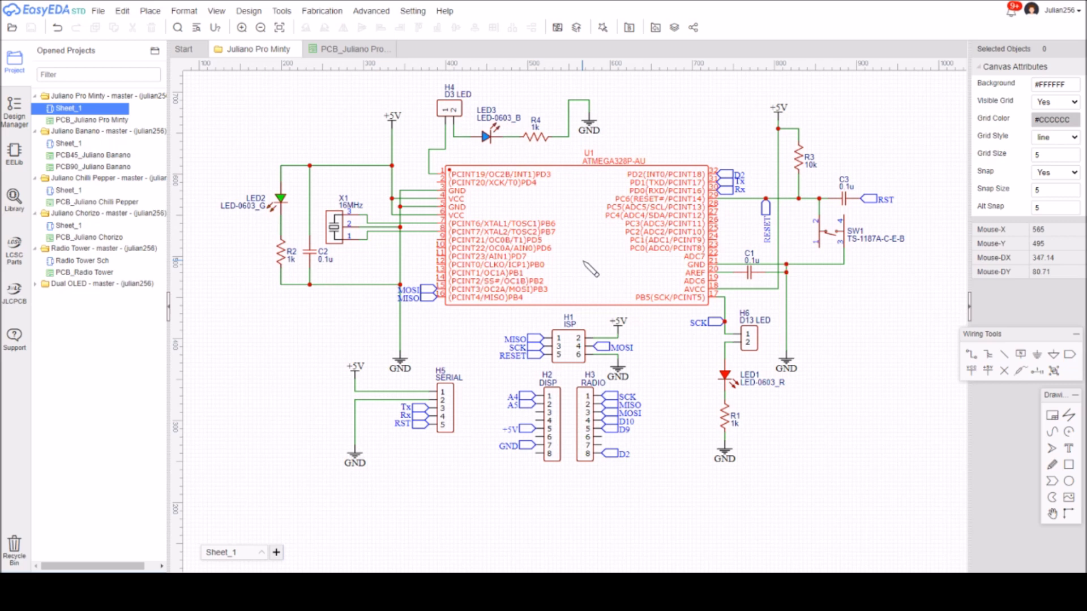
{"action": "mouse_move", "coordinate": [591, 270]}
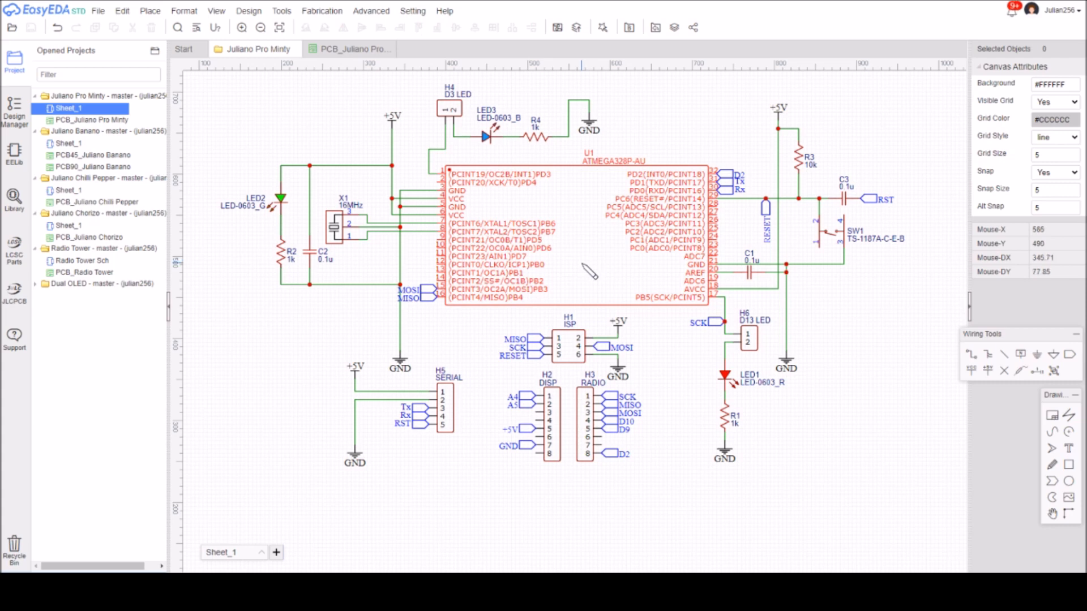
{"action": "mouse_move", "coordinate": [587, 267]}
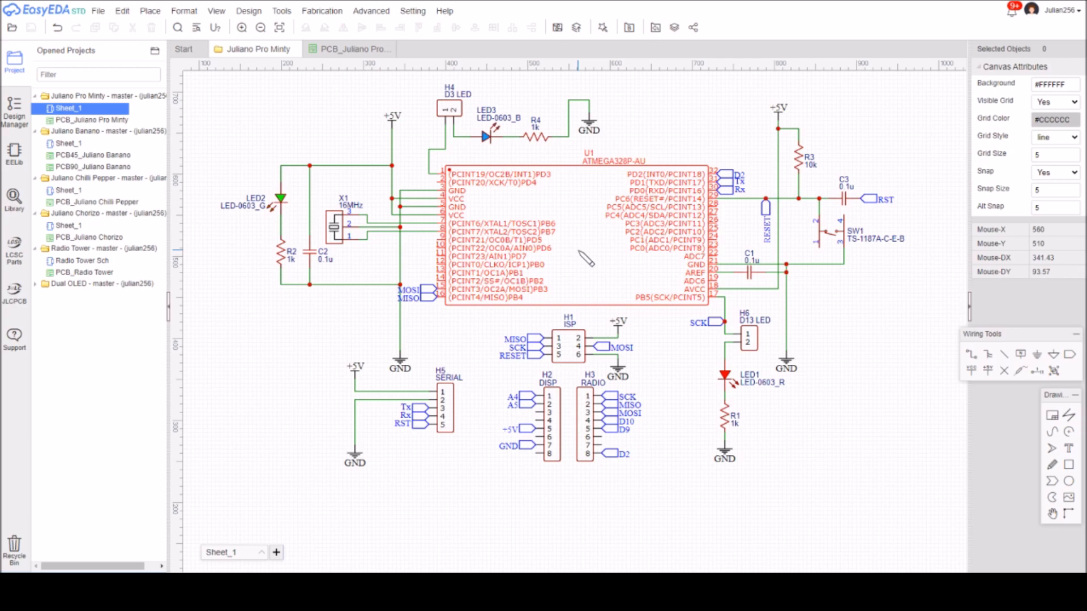
{"action": "mouse_move", "coordinate": [588, 258]}
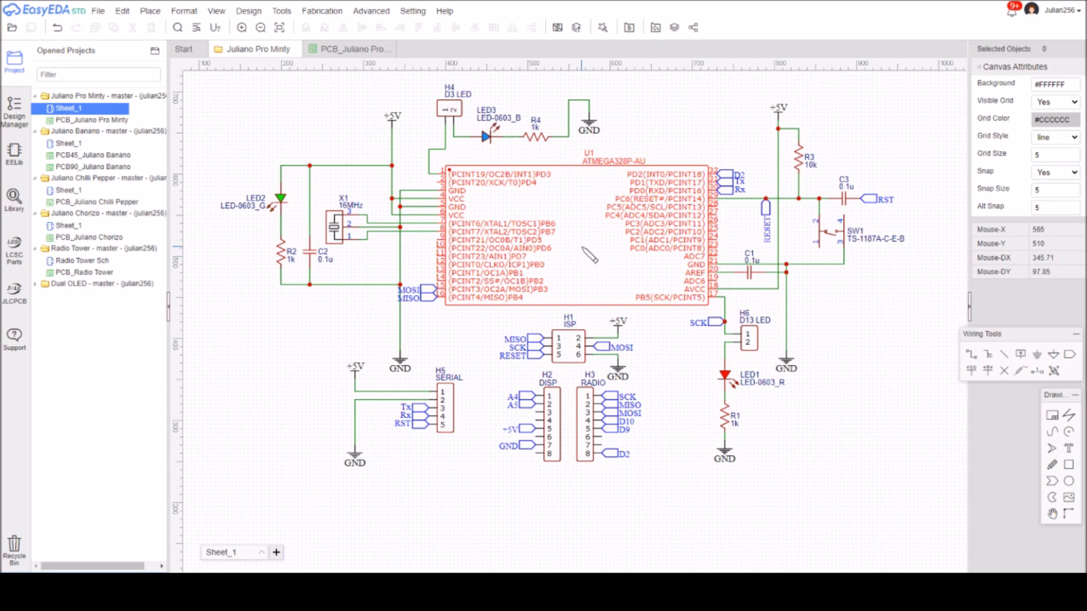